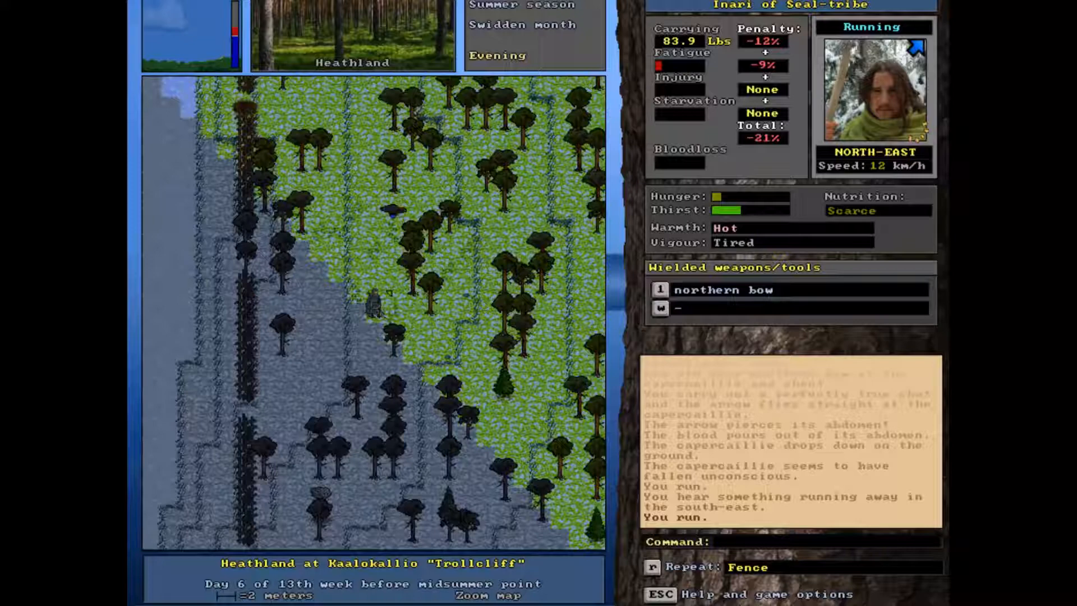
- Ready an arrow, move beside the unconscious capercaillie and kick it in the skull to kill it
key(f)
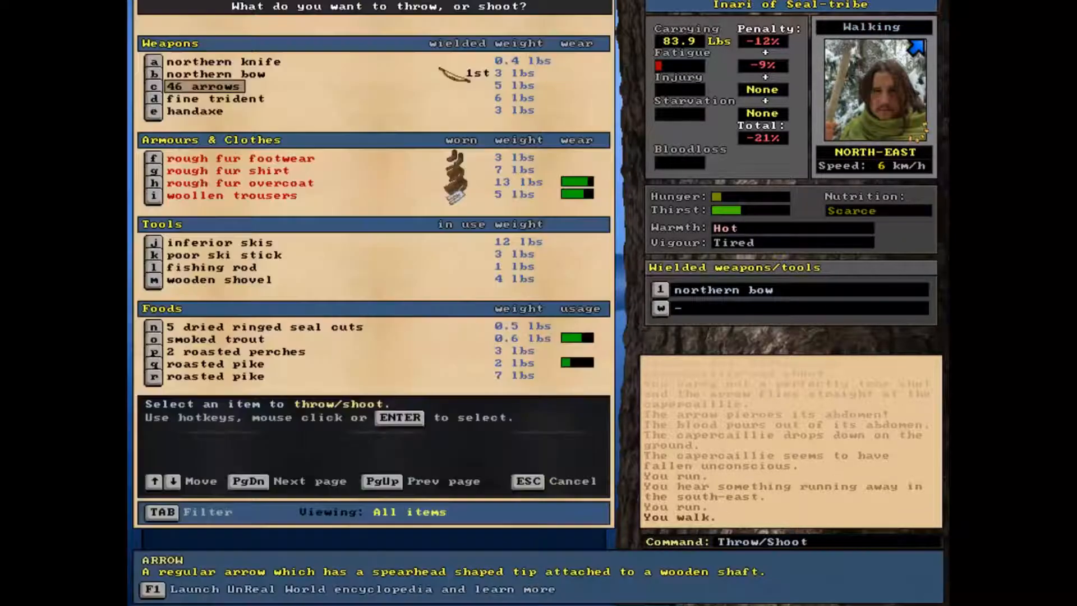
click(204, 87)
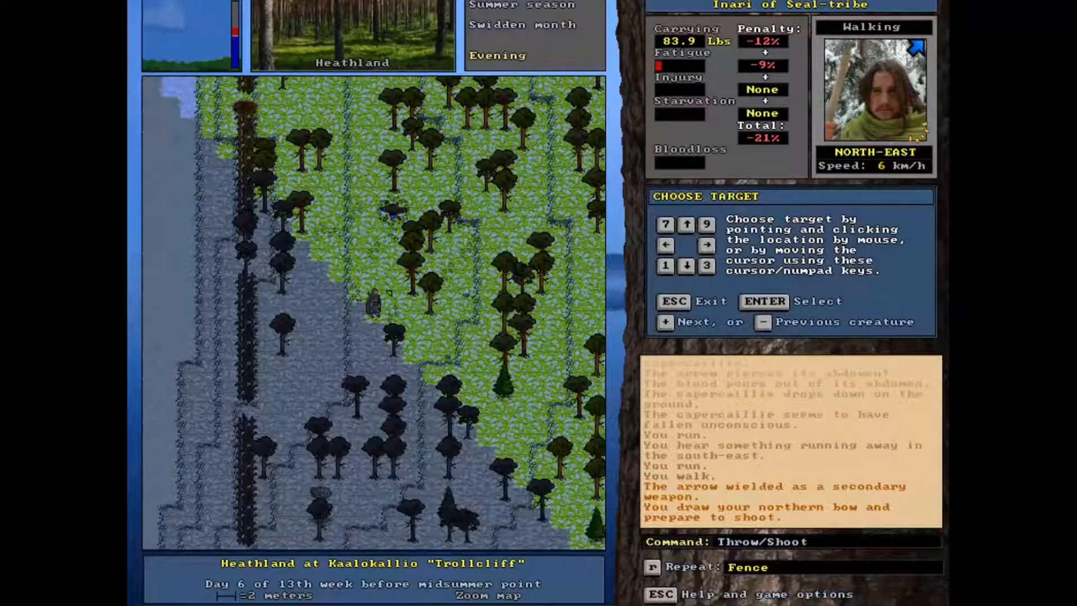
key(5)
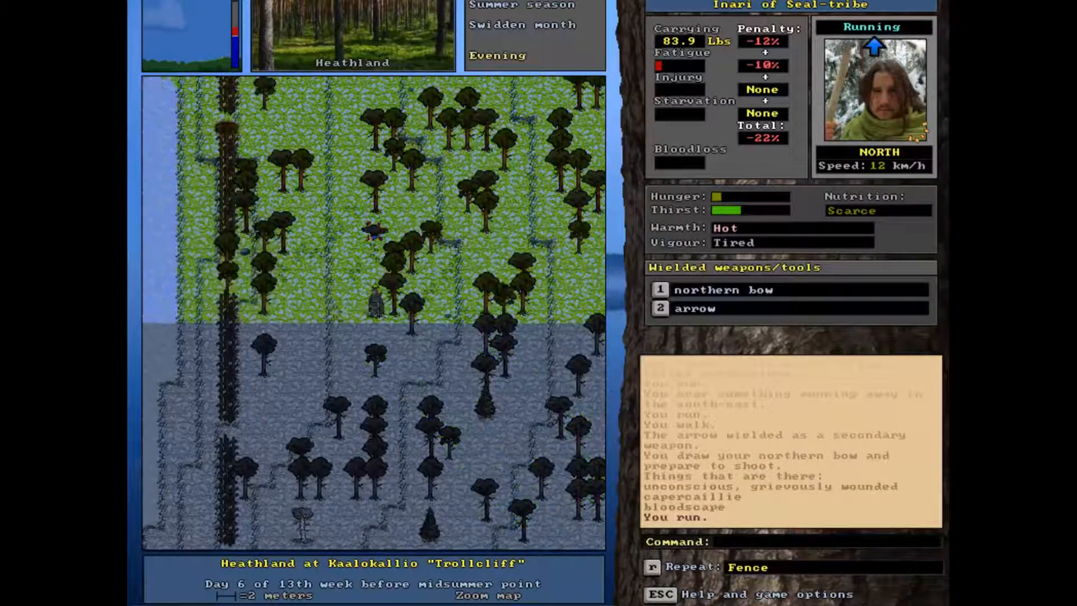
key(Up)
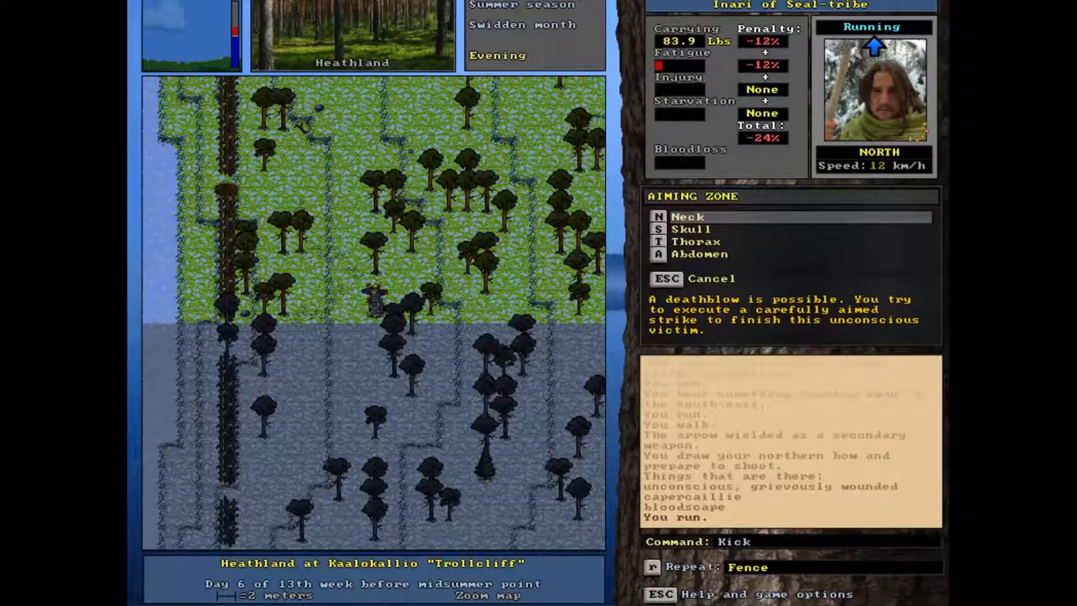
key(s)
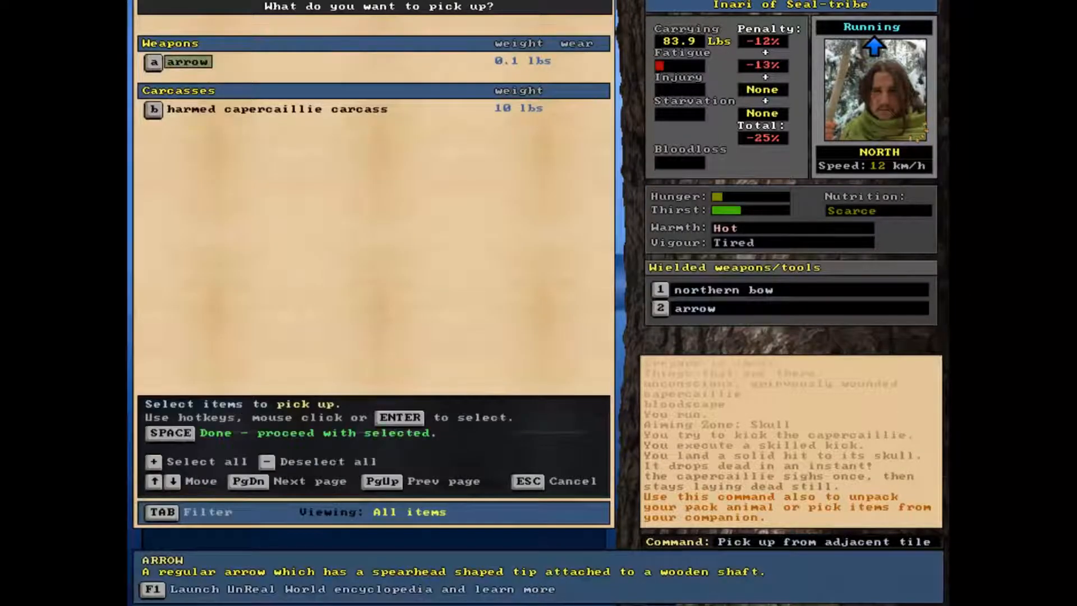
- Pick up the arrow lying next to the dead capercaillie
click(277, 109)
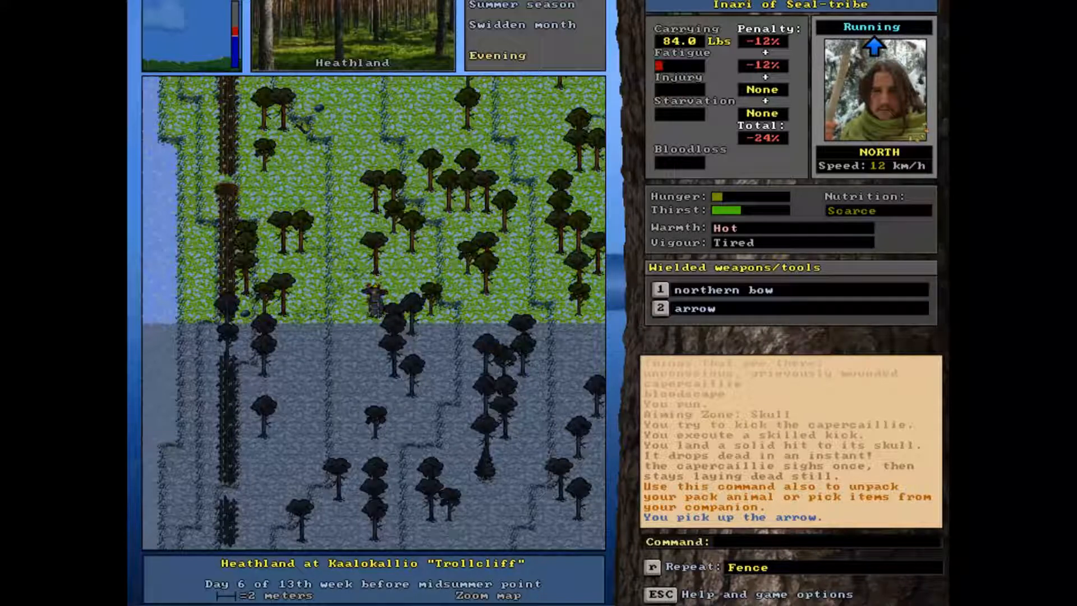
mouse_move(569, 94)
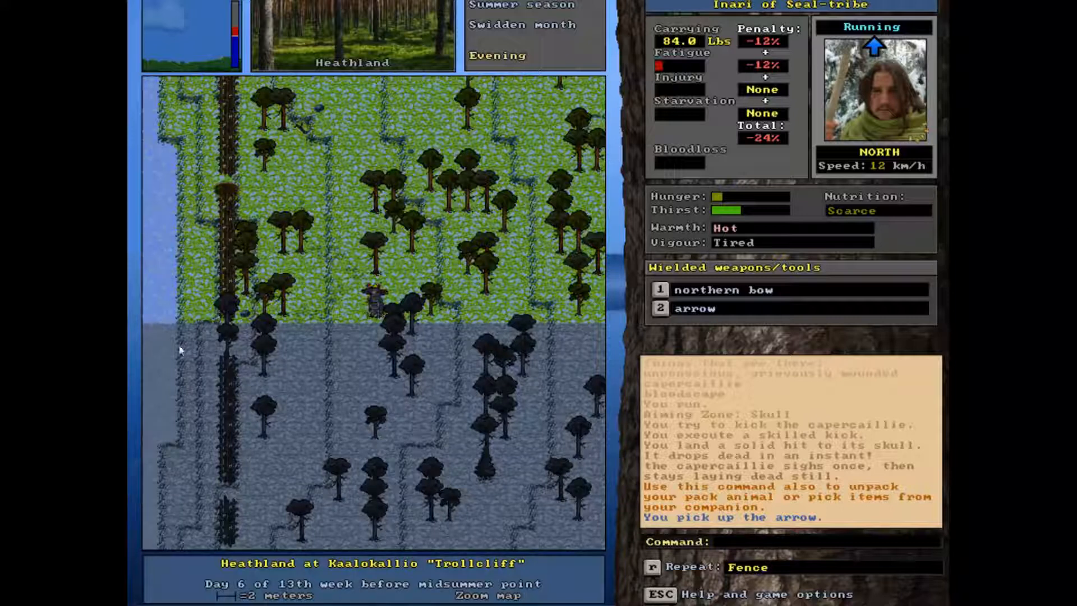
mouse_move(796, 272)
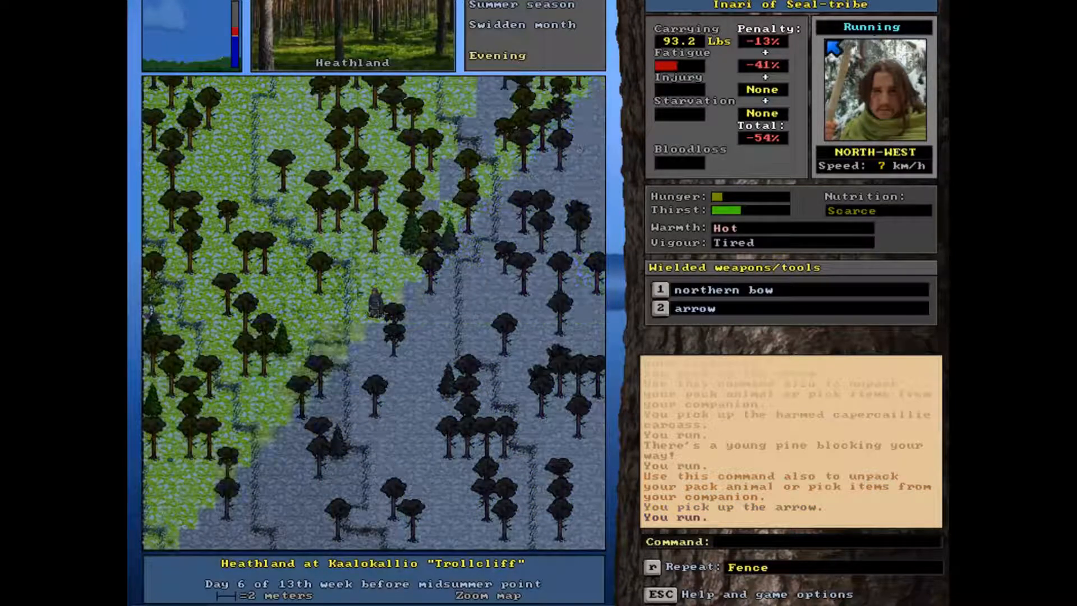
- Run north then west with the carcass to the small lake until too fatigued to run
key(up)
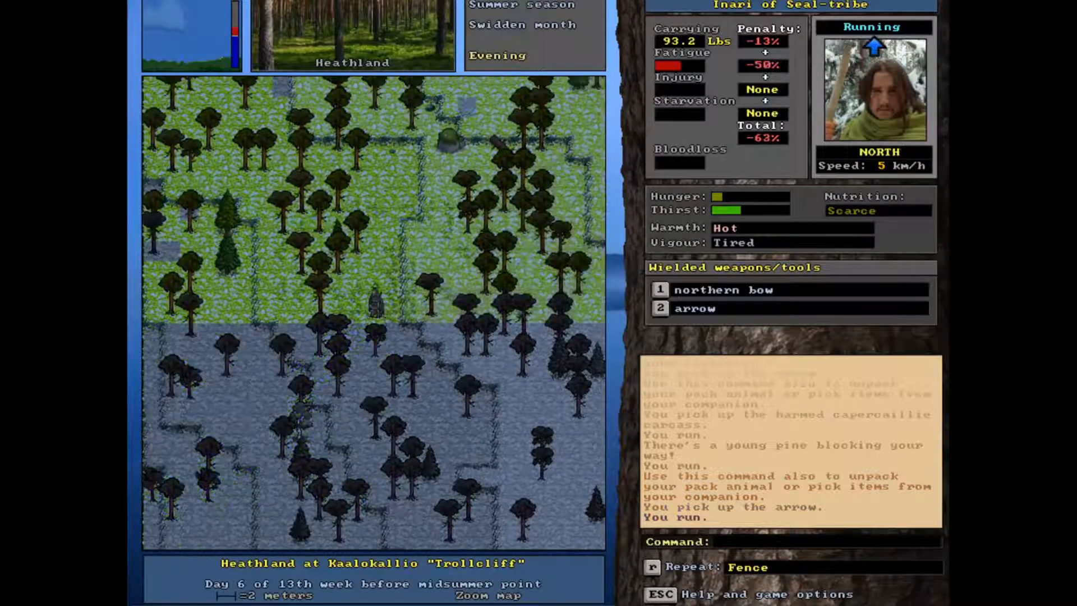
key(Left)
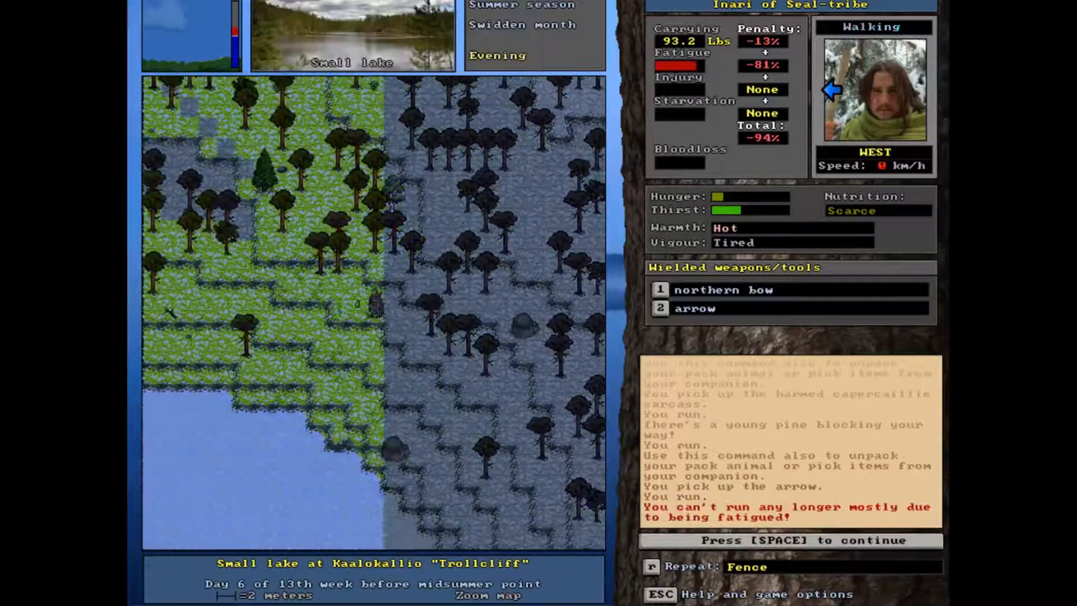
key(space)
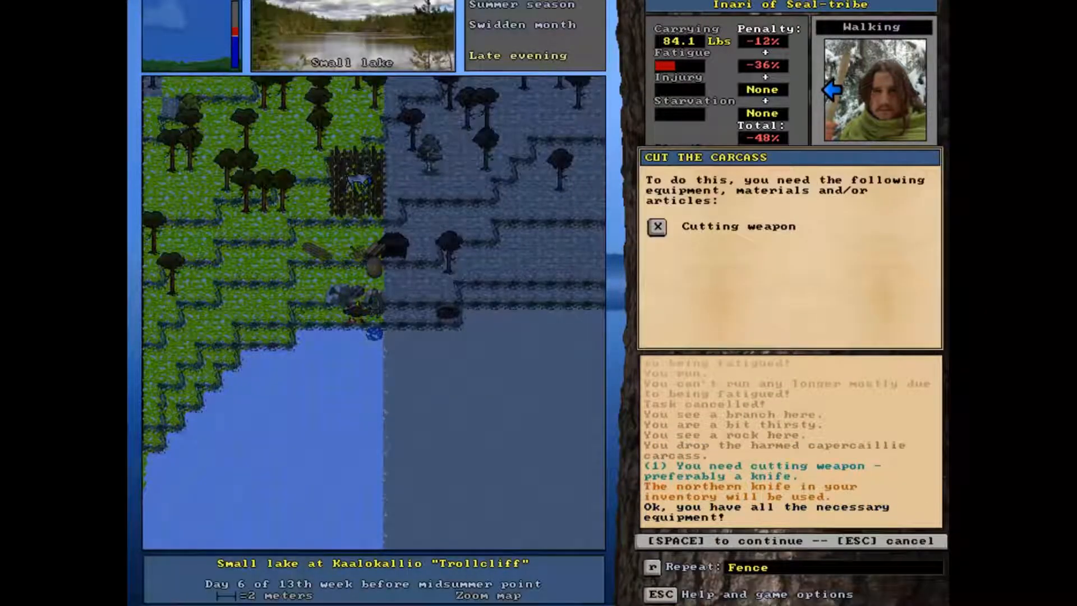
- Proceed with cutting the capercaillie carcass using the northern knife
key(space)
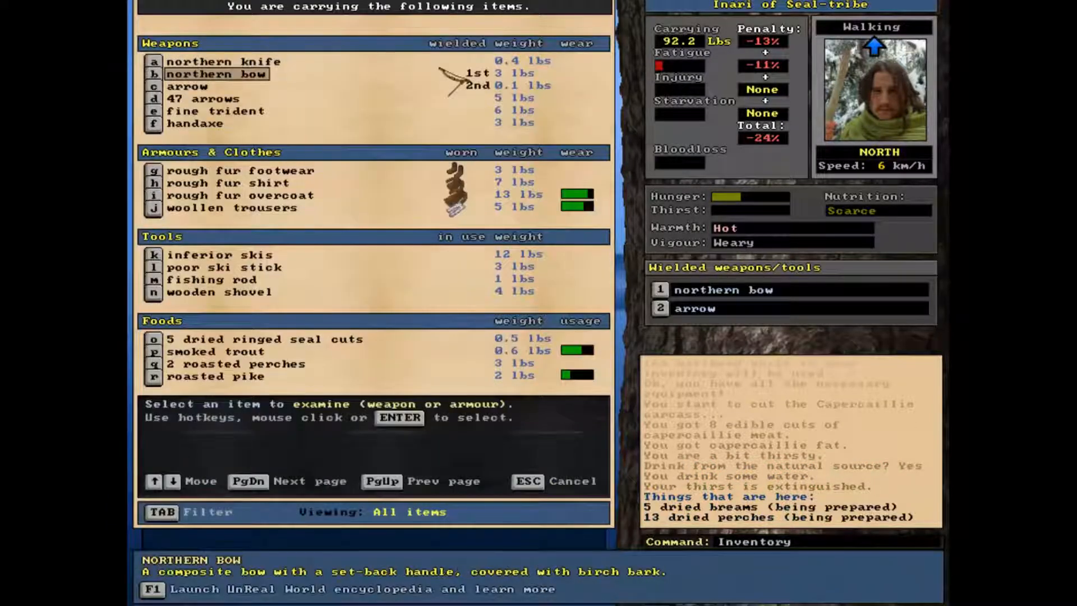
- Browse the baking recipes, return to the categories, then choose Render Fat
scroll(down, 3)
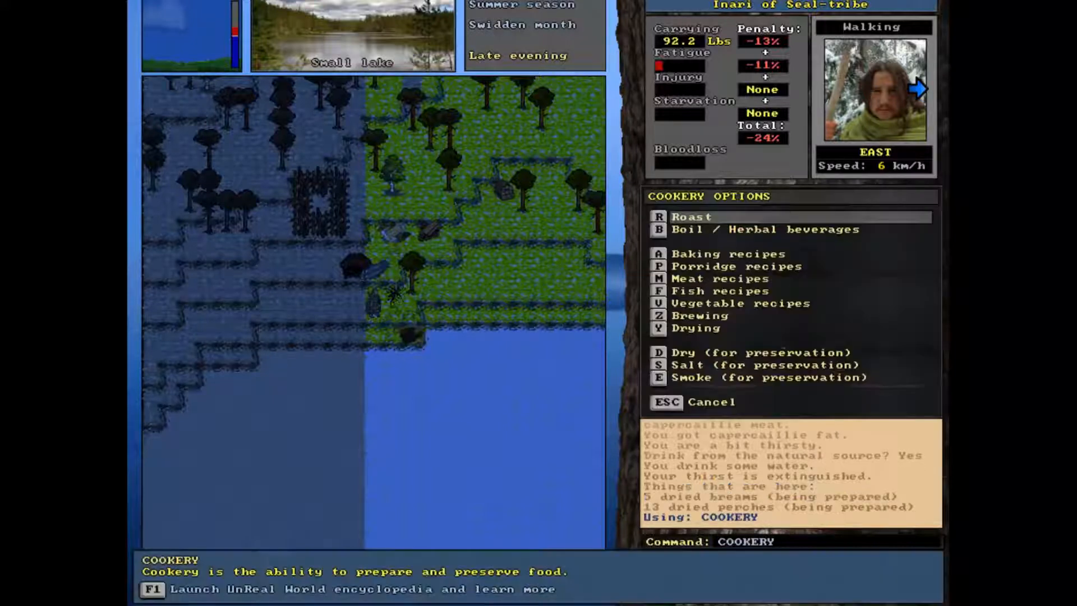
mouse_move(700, 315)
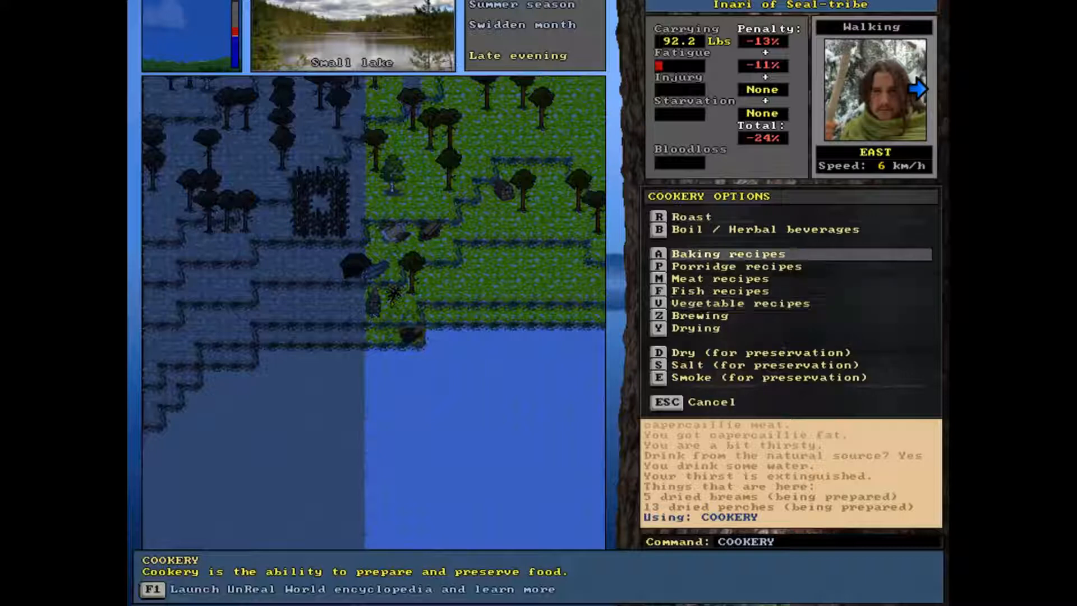
click(726, 254)
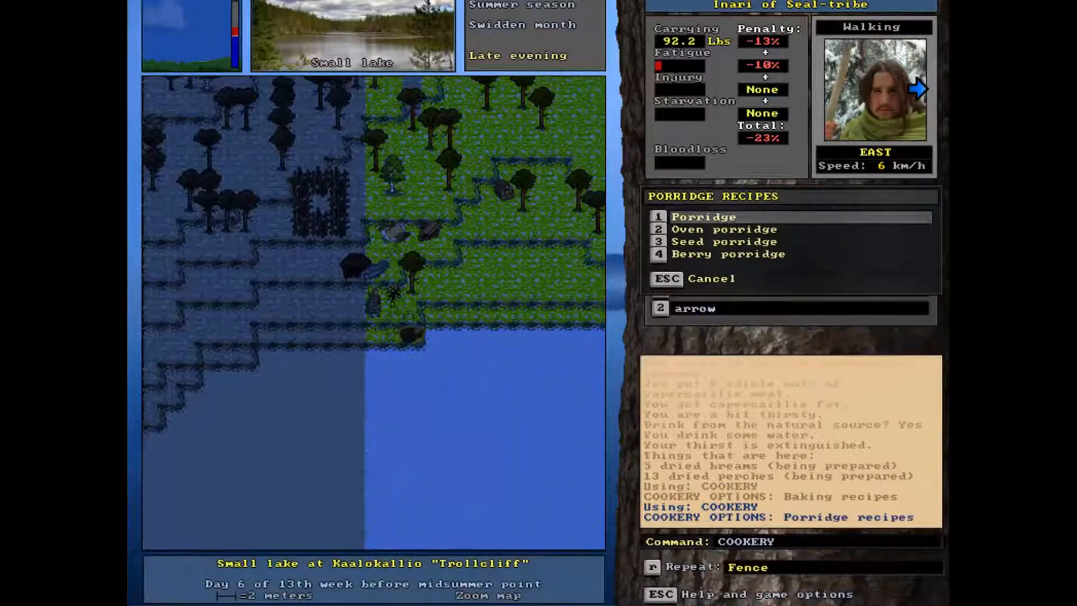
key(Escape)
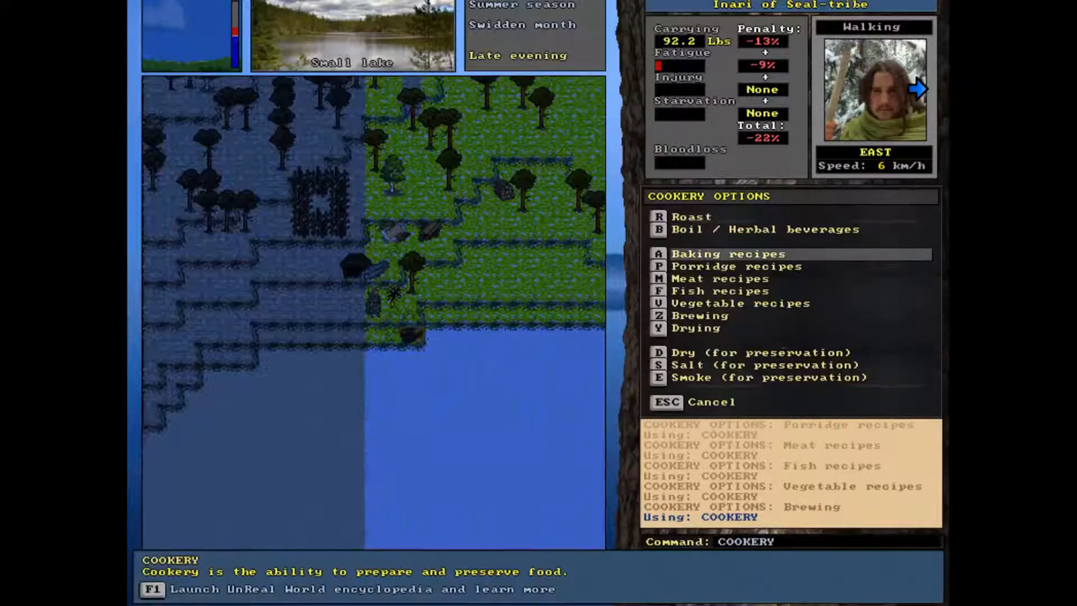
click(726, 253)
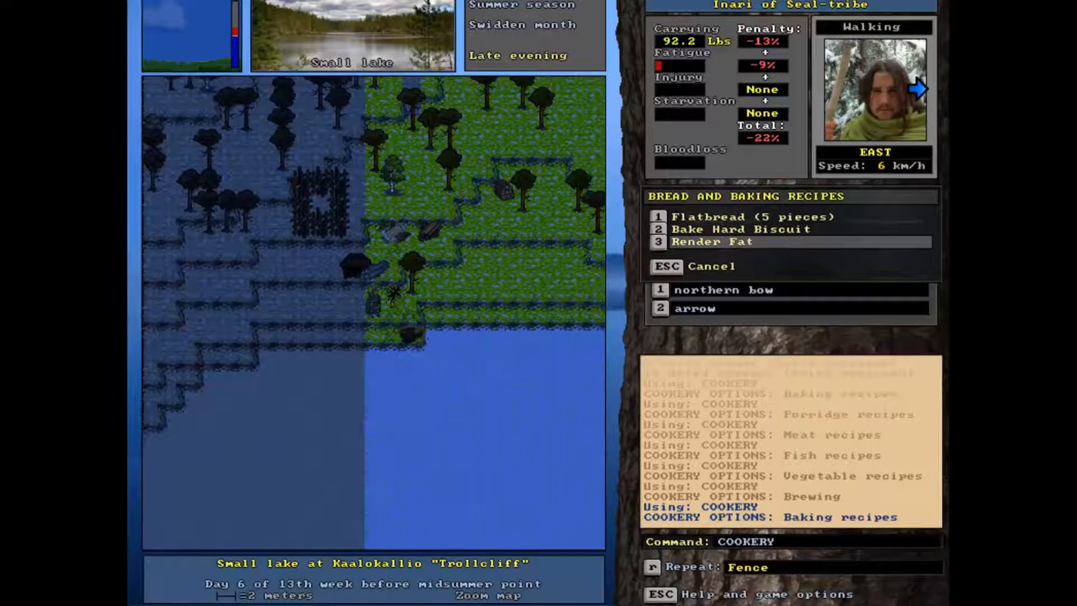
click(713, 242)
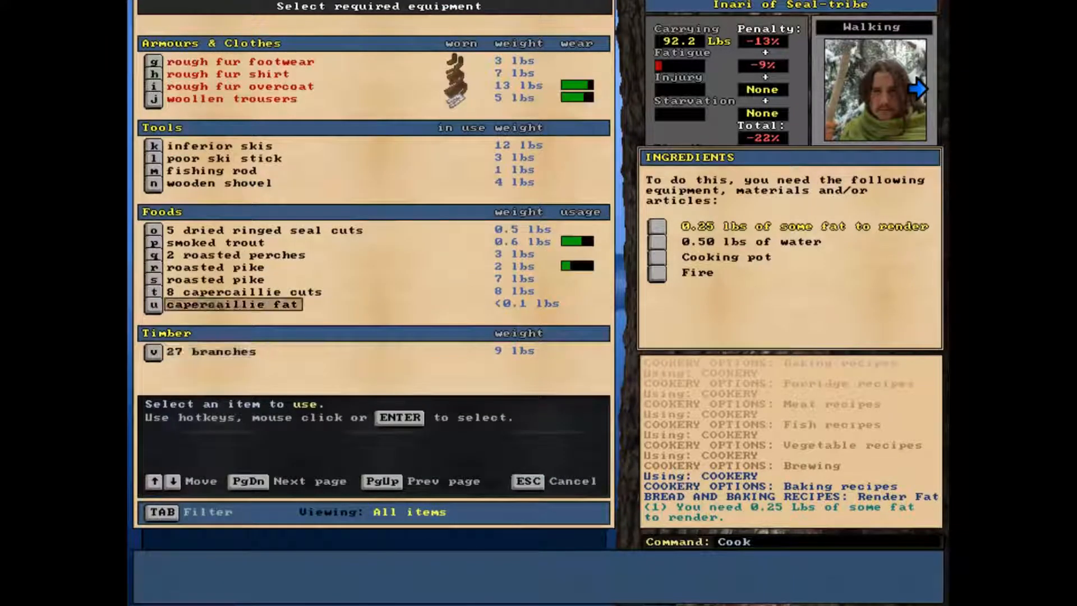
- Offer the capercaillie fat for rendering, then cancel when told it is not enough
click(232, 302)
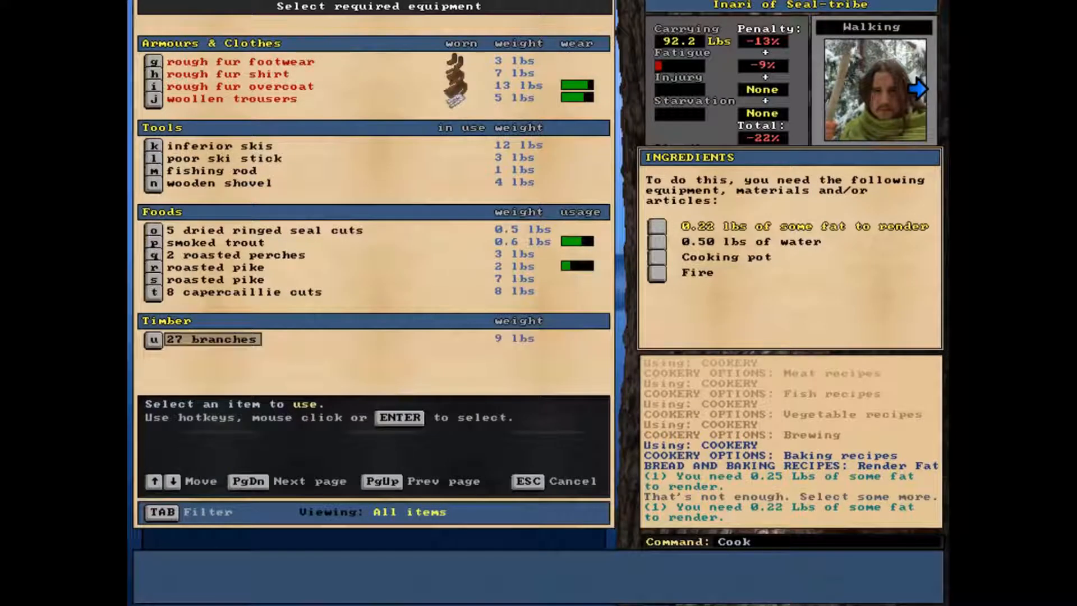
key(Escape)
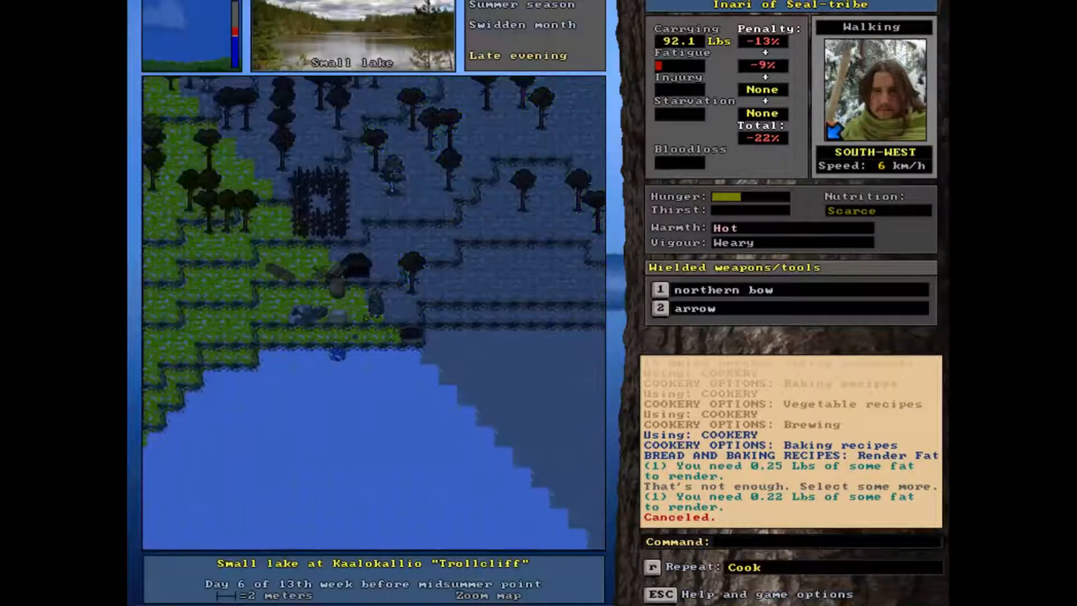
key(up)
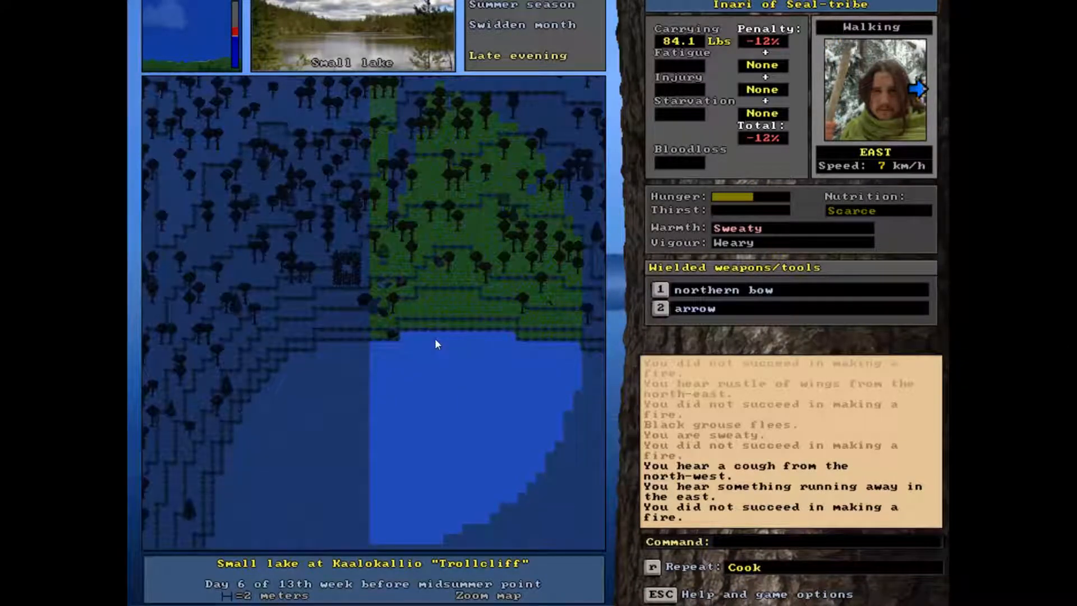
mouse_move(382, 356)
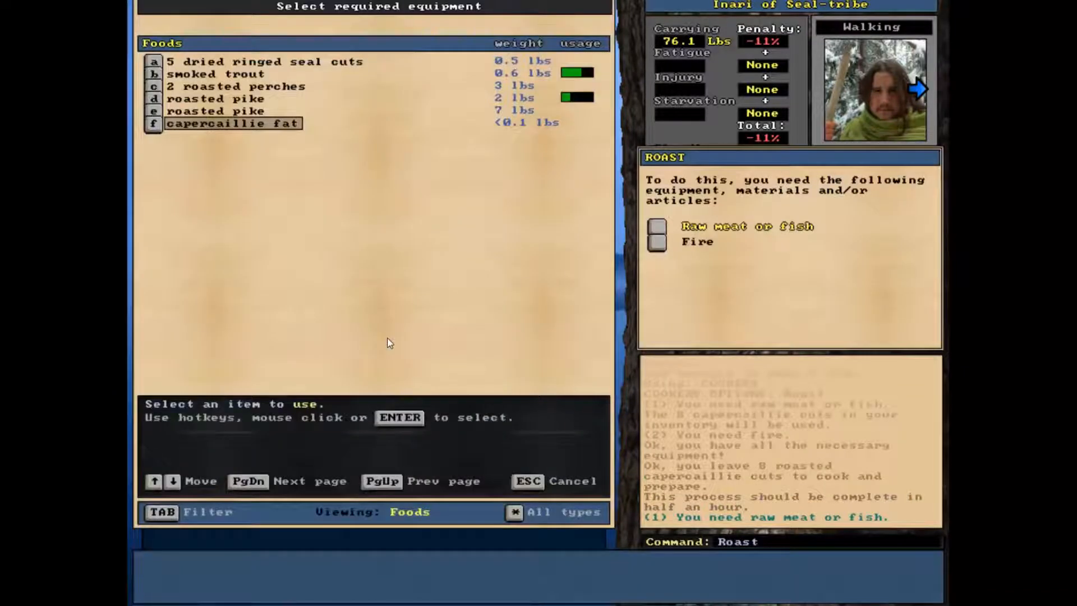
- Select the capercaillie fat from the Foods list to roast over the fire
click(233, 124)
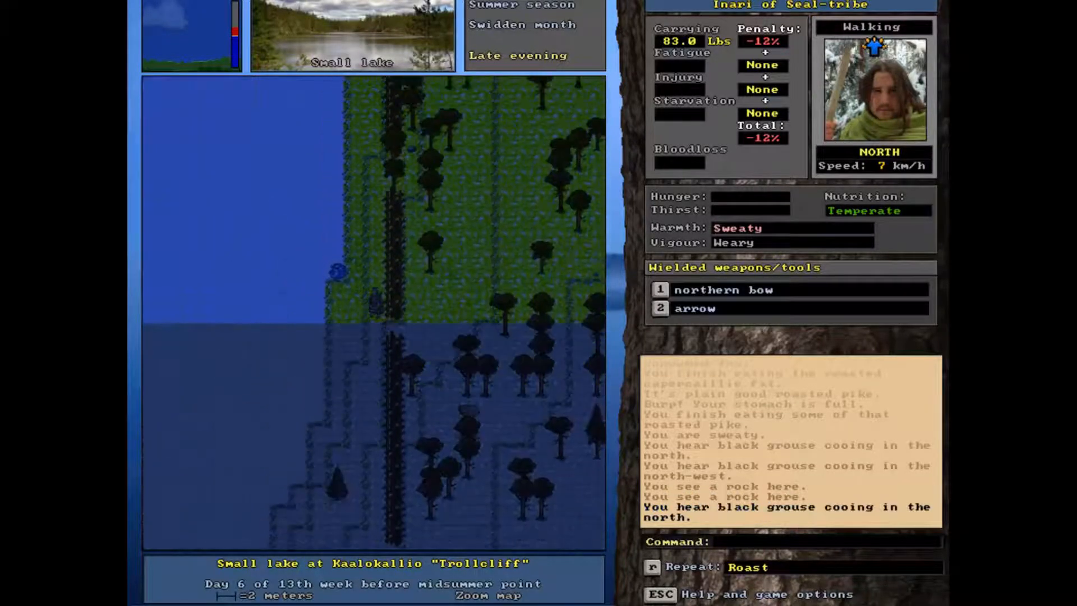
- Walk north along the lake shore and back south toward the fire
key(up)
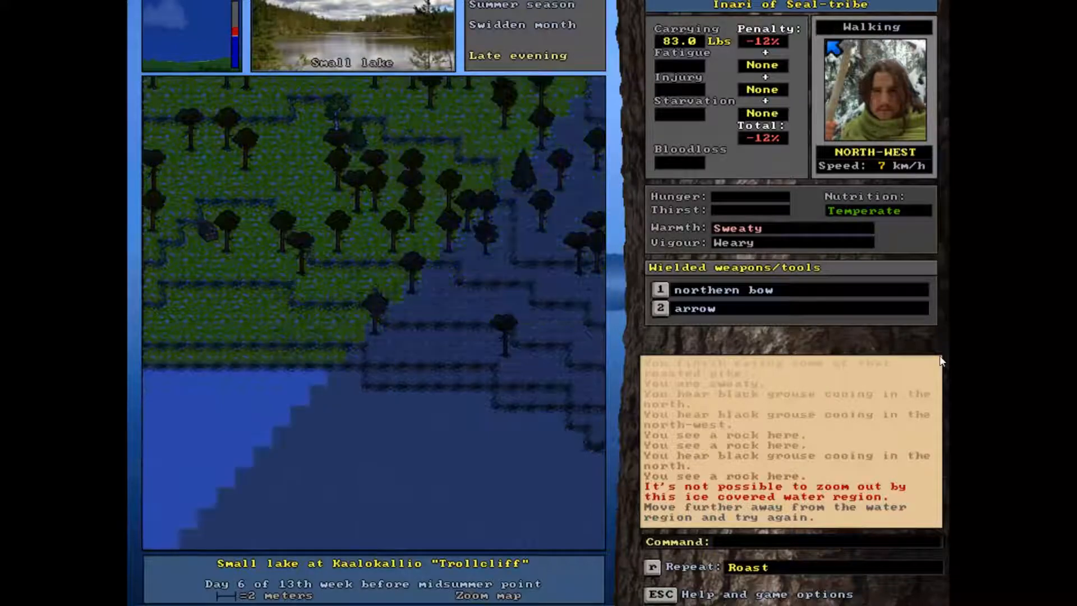
key(up)
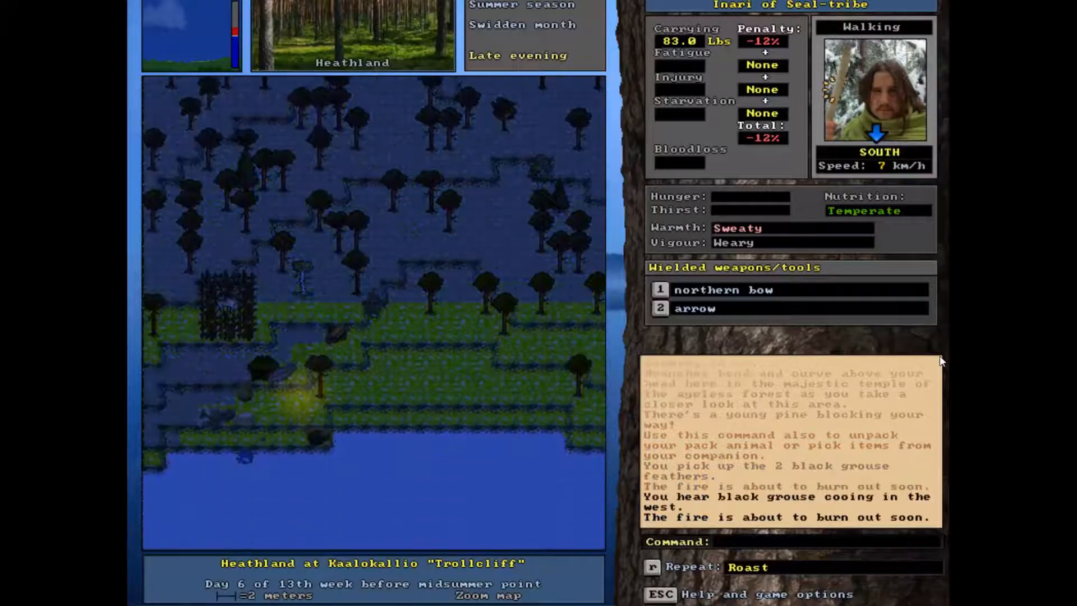
- Lie down to sleep, then eat the roasted pike on waking hungry
key(Left)
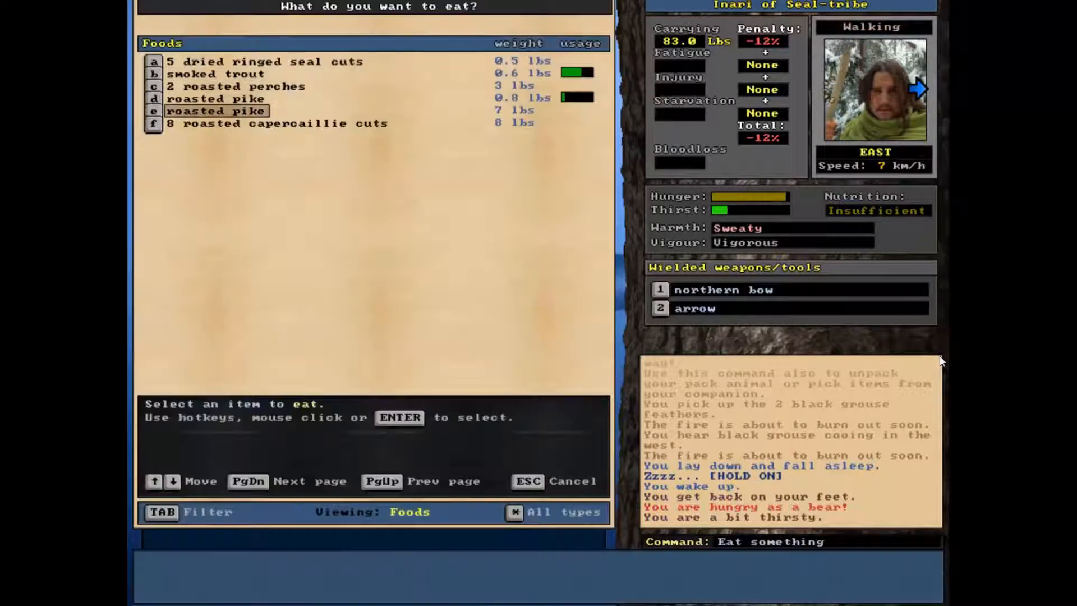
click(216, 111)
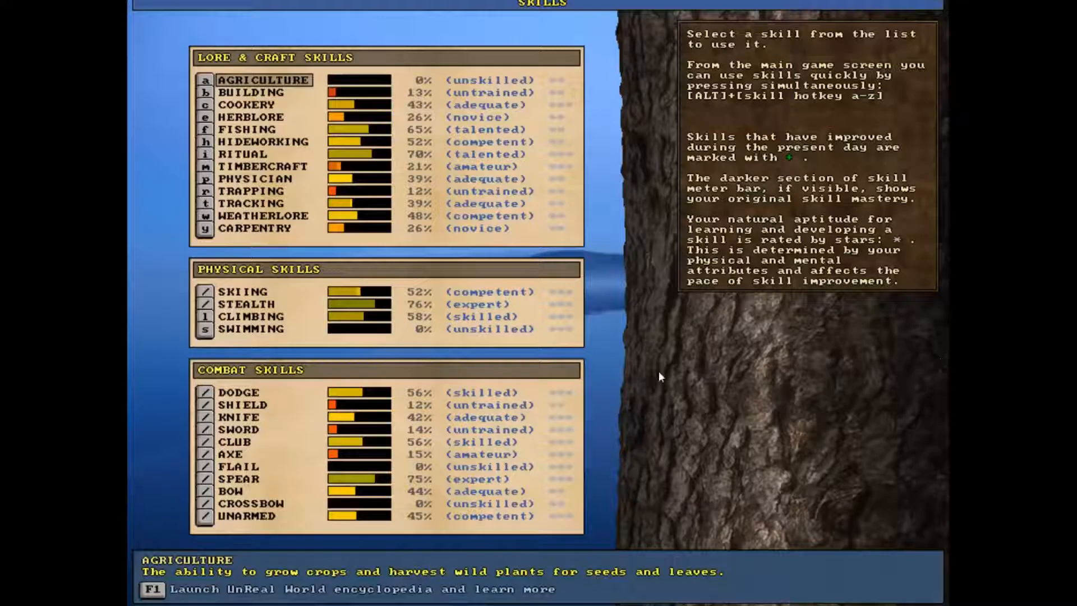
mouse_move(359, 501)
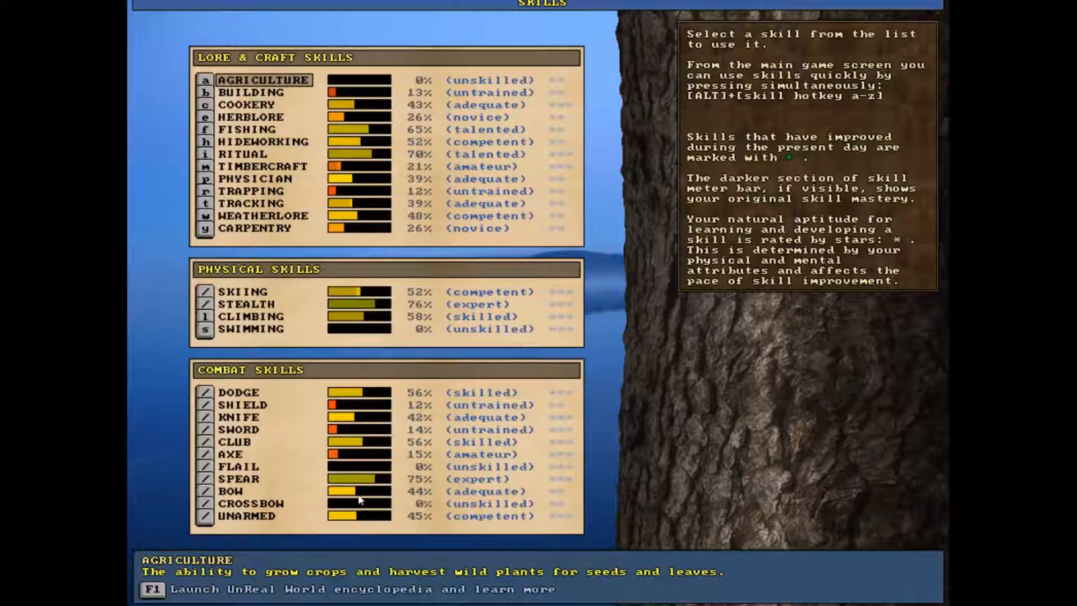
mouse_move(343, 497)
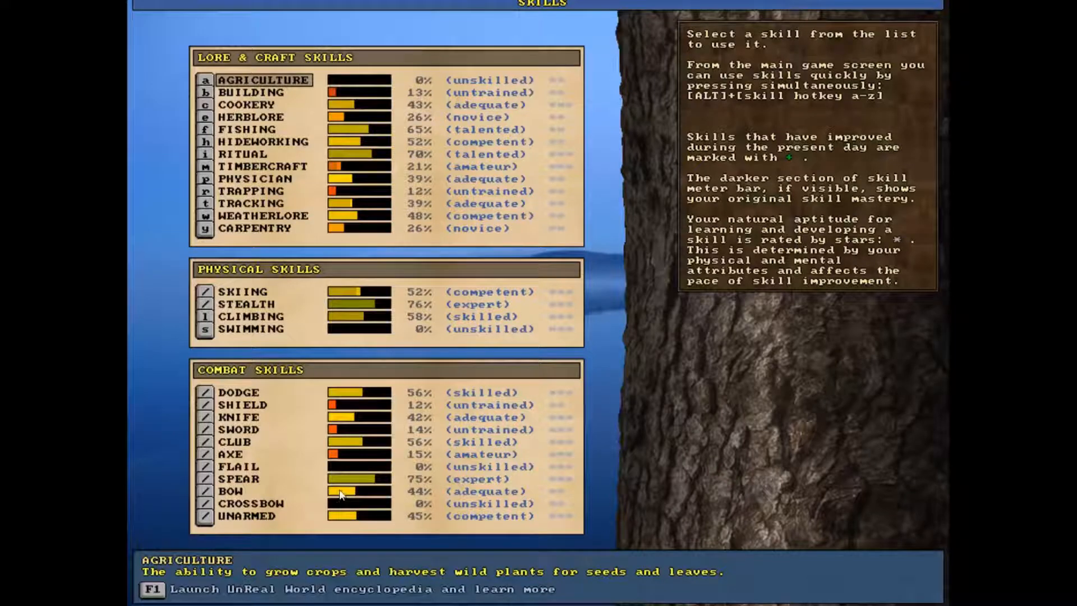
mouse_move(439, 509)
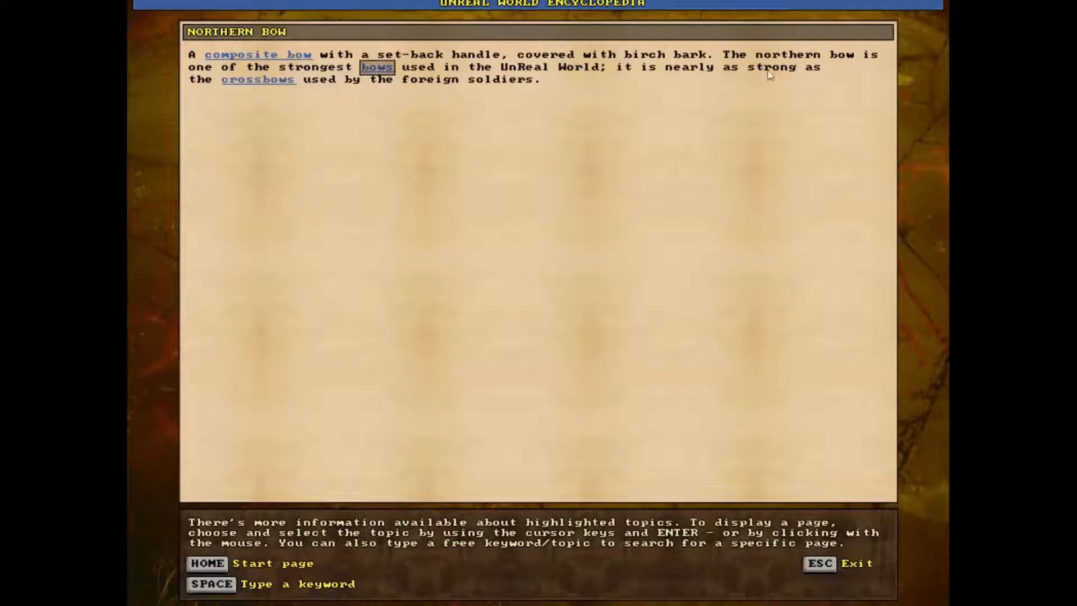
mouse_move(780, 77)
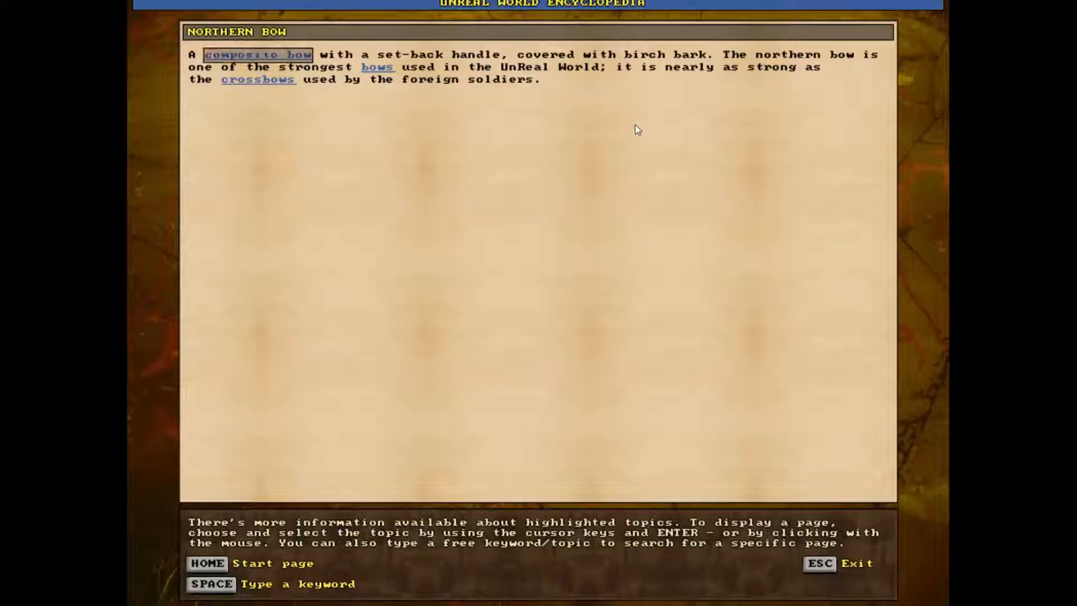
- Leave the northern bow encyclopedia page and close the carried-items list
click(256, 54)
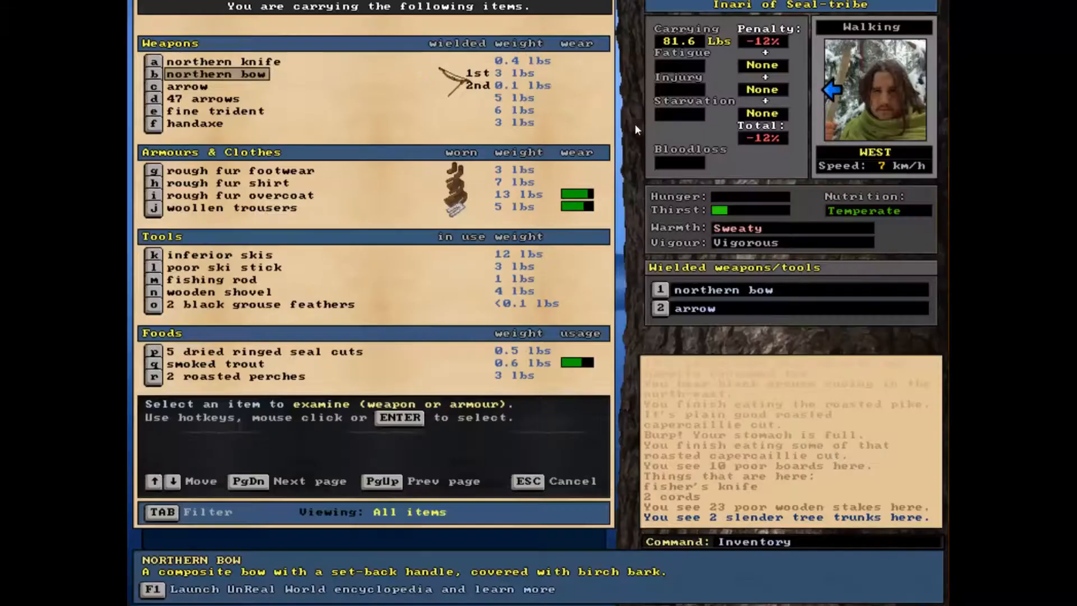
key(Escape)
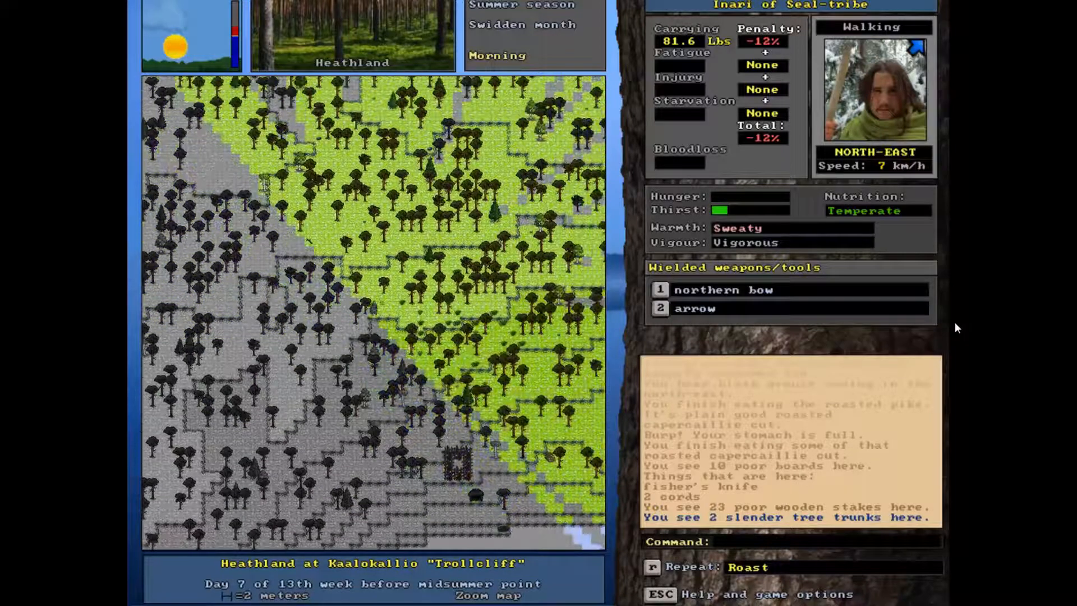
- Walk north-east through the heathland toward the lakeside camp
key(Right)
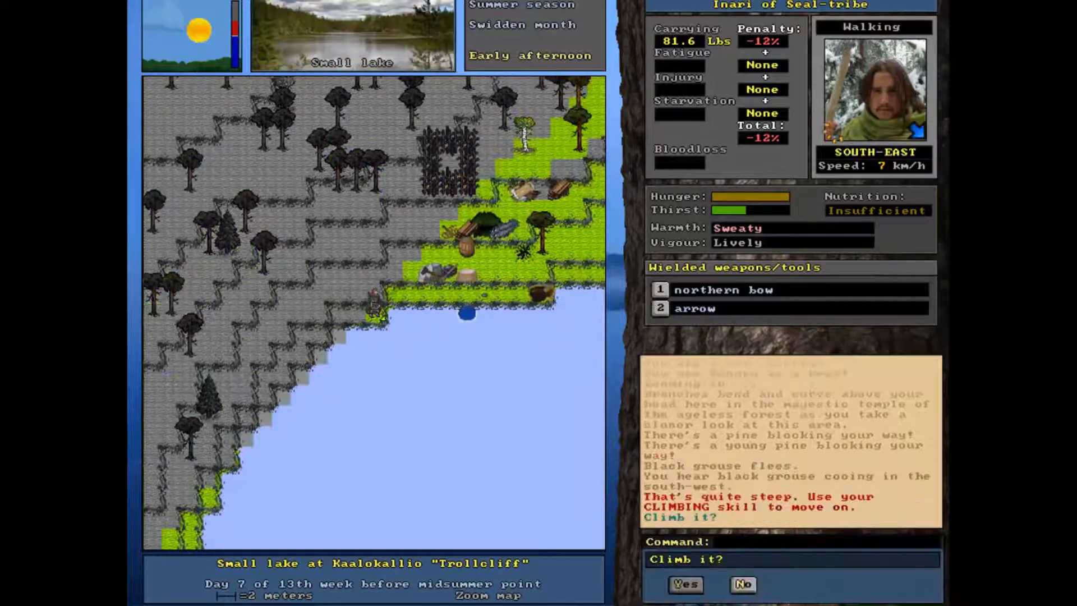
- Decline the steep-slope climb and walk north-west along the lake shore past the spruce
click(742, 584)
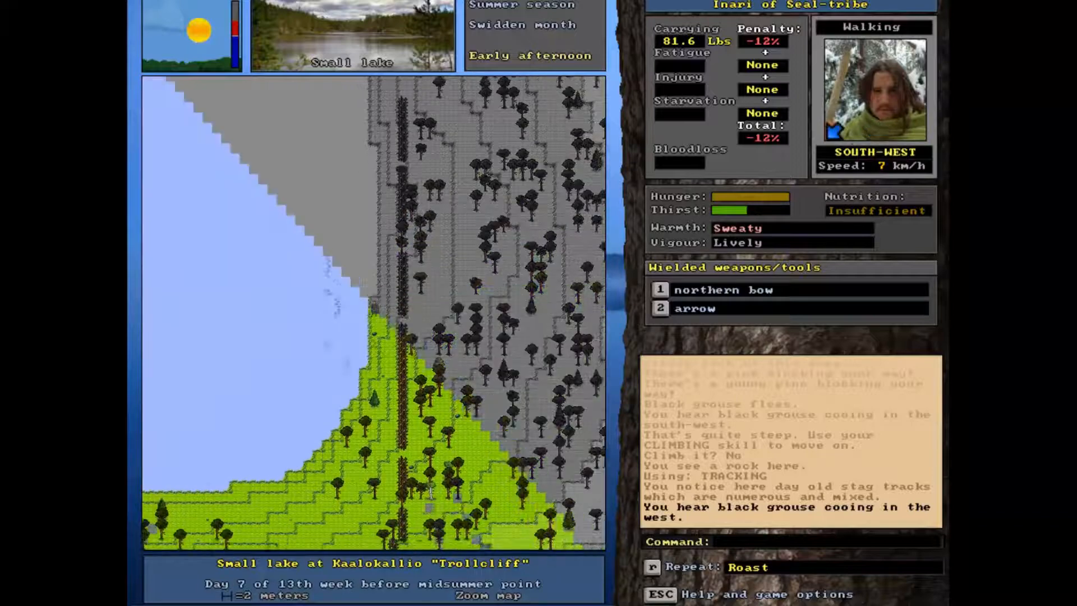
key(Down)
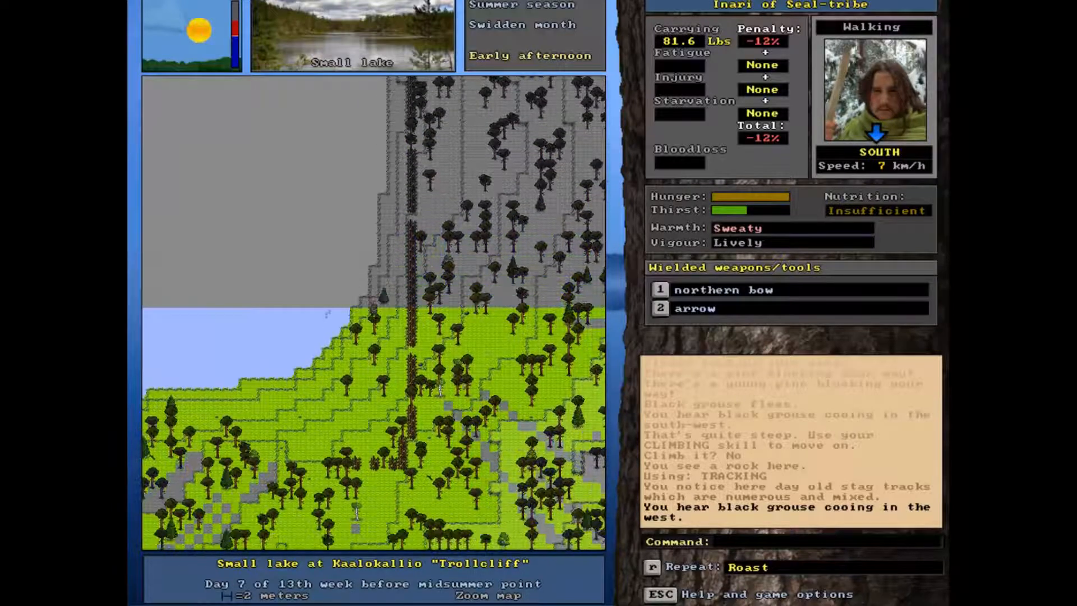
key(Left)
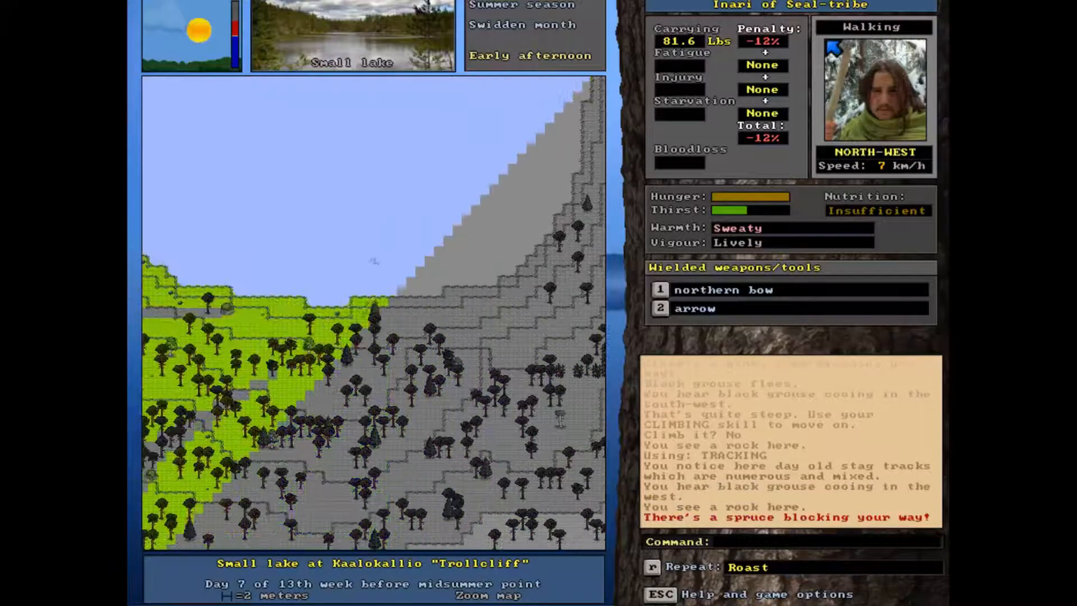
key(left)
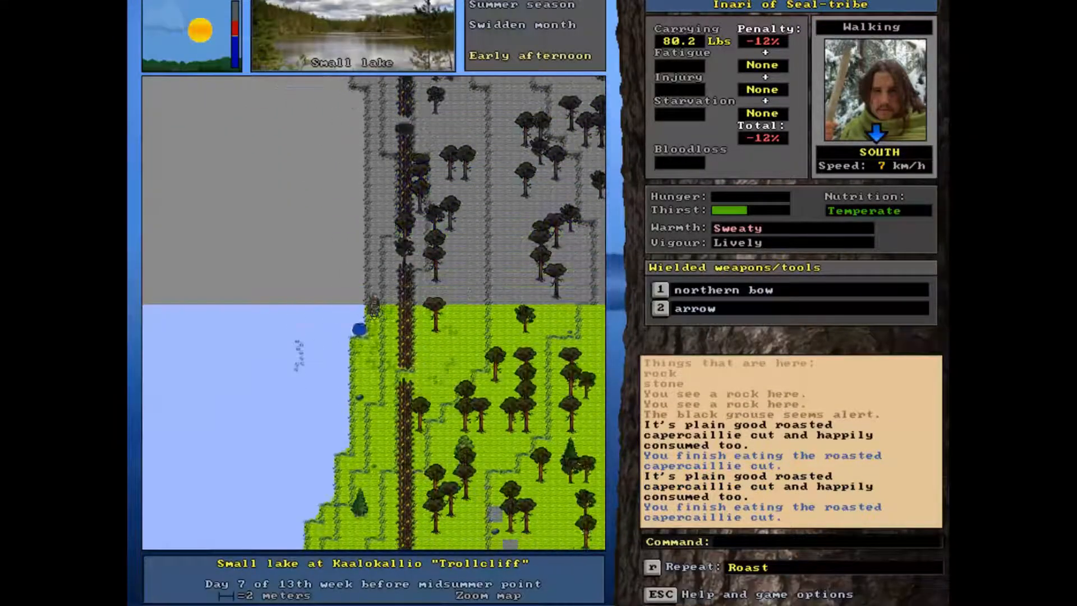
- Drink lake water and put the wooden shovel to use for digging
key(up)
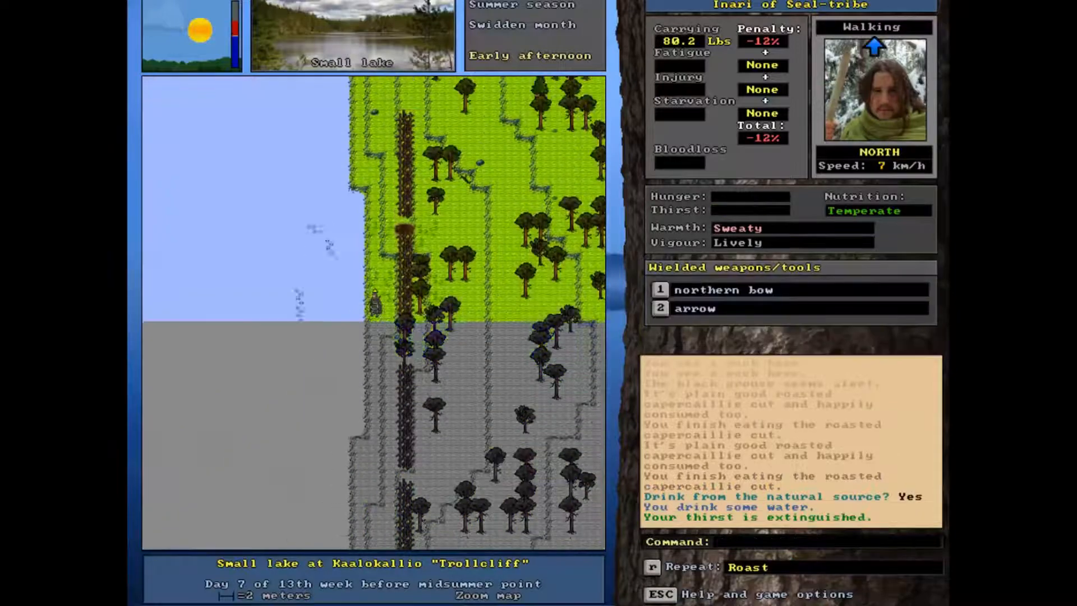
key(a)
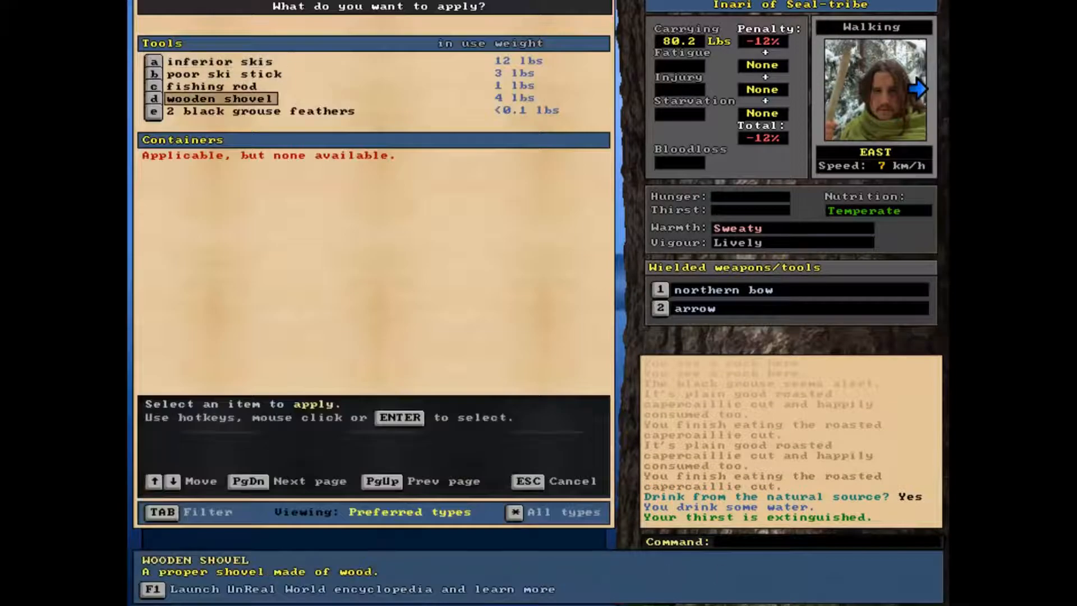
click(219, 99)
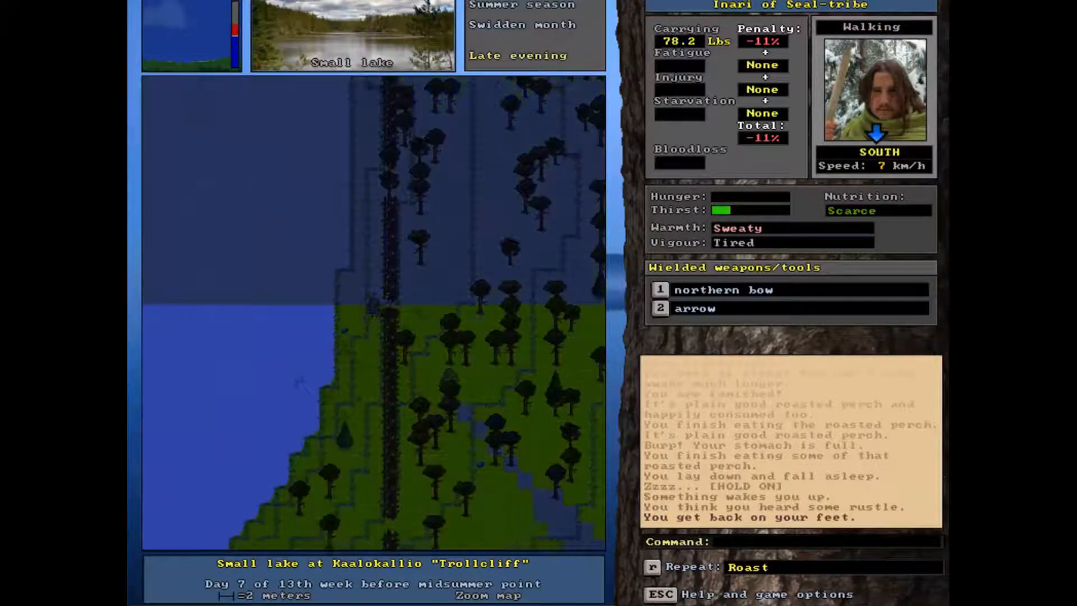
key(a)
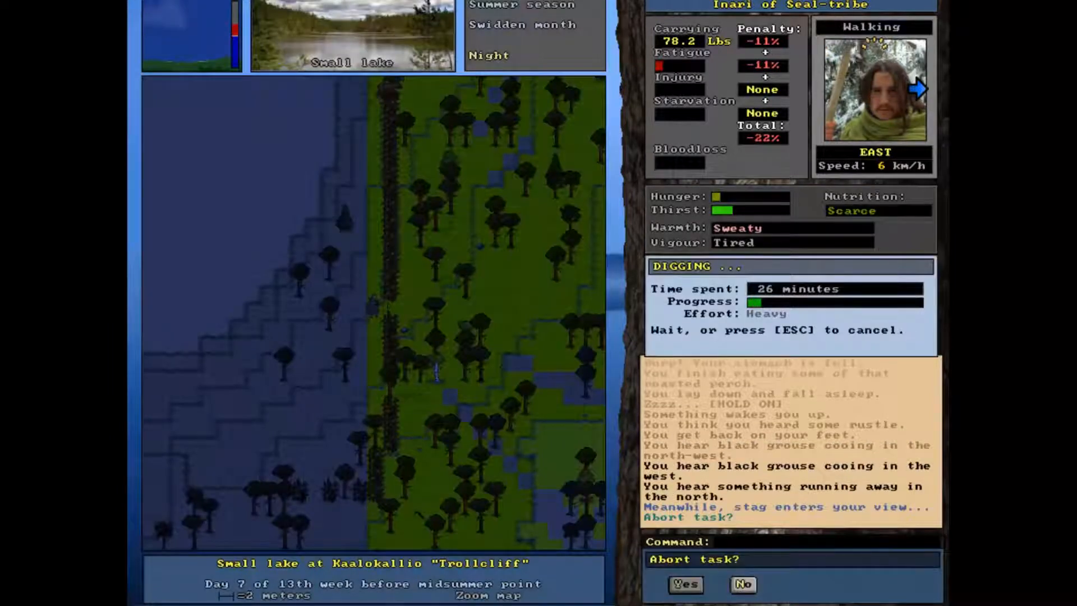
- Cancel the digging task as a stag comes into view at night
click(684, 584)
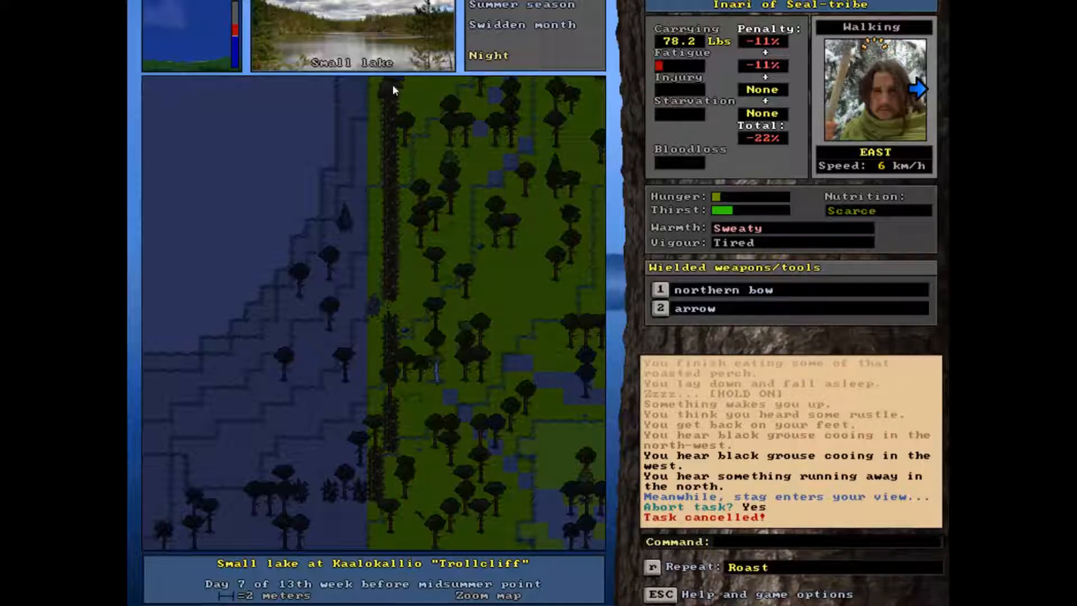
mouse_move(367, 93)
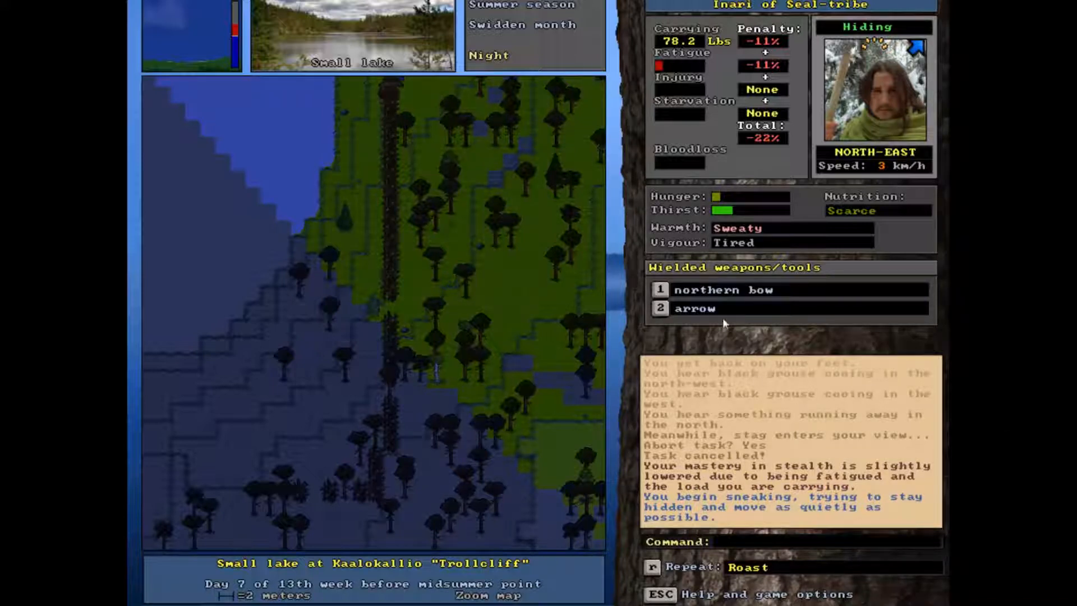
mouse_move(351, 318)
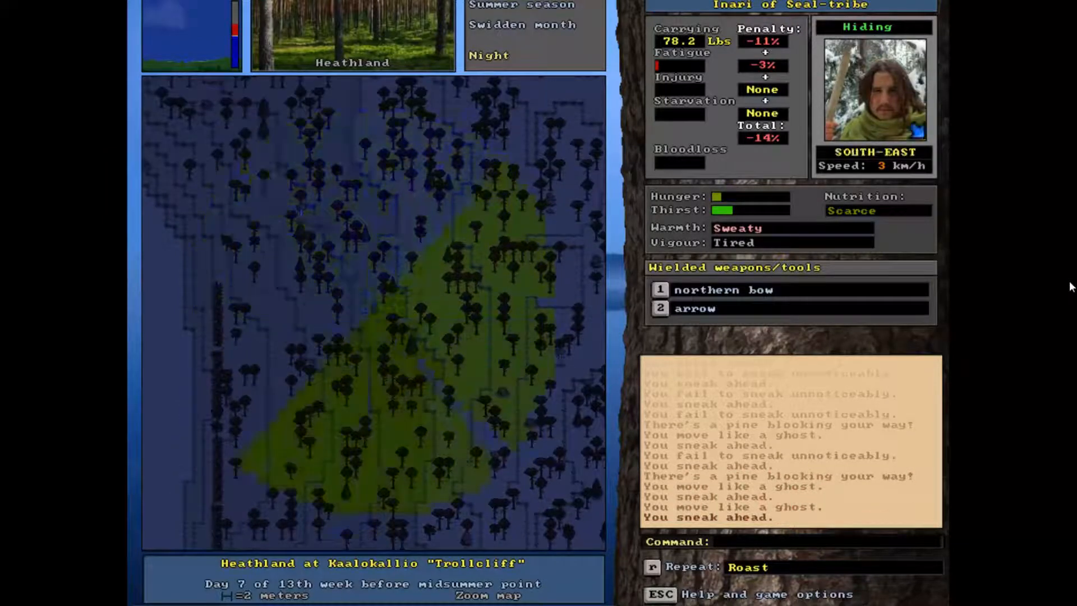
- Sneak north through the heathland to stalk the black grouse
key(up)
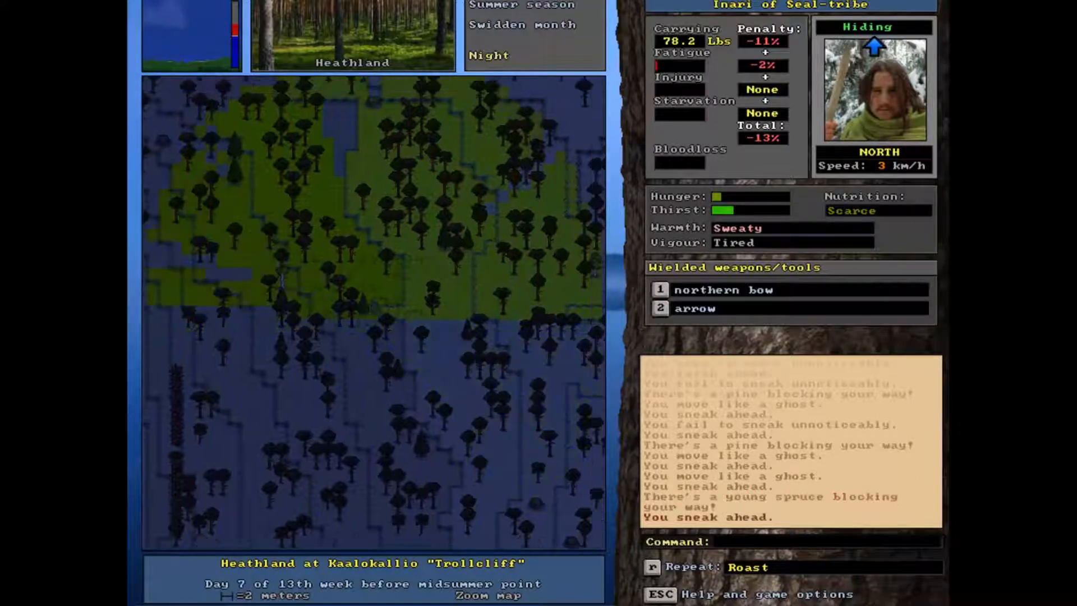
key(7)
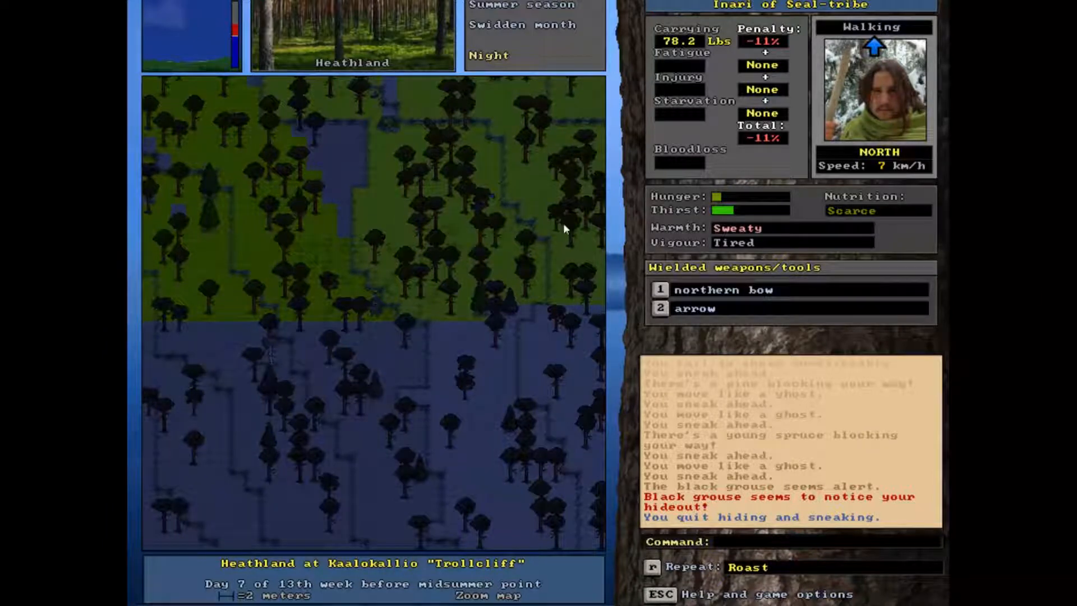
mouse_move(776, 282)
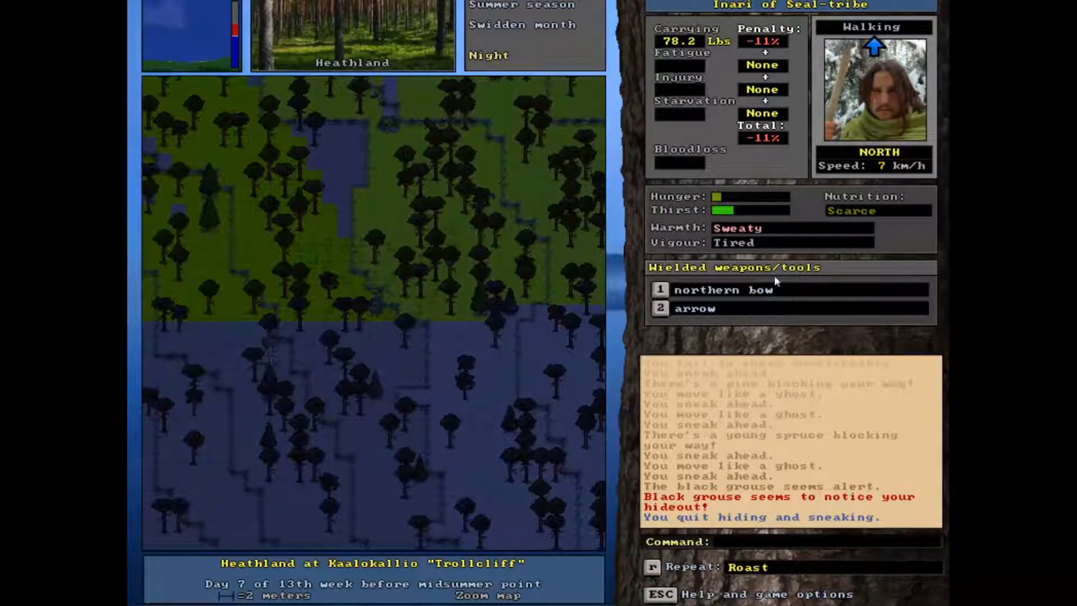
mouse_move(939, 345)
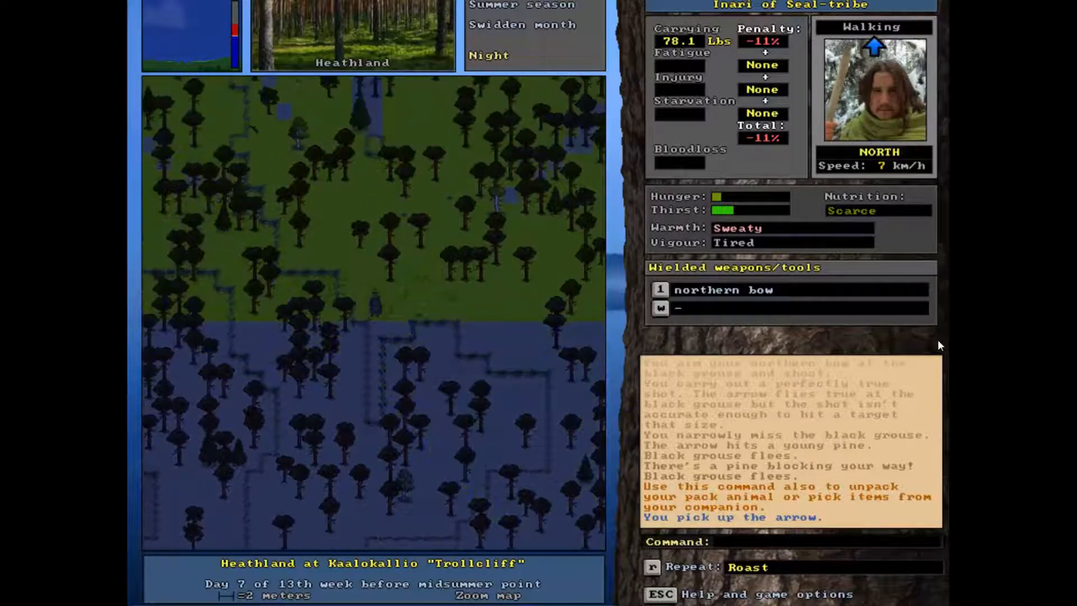
- Head east back to the pit site by the small lake
key(right)
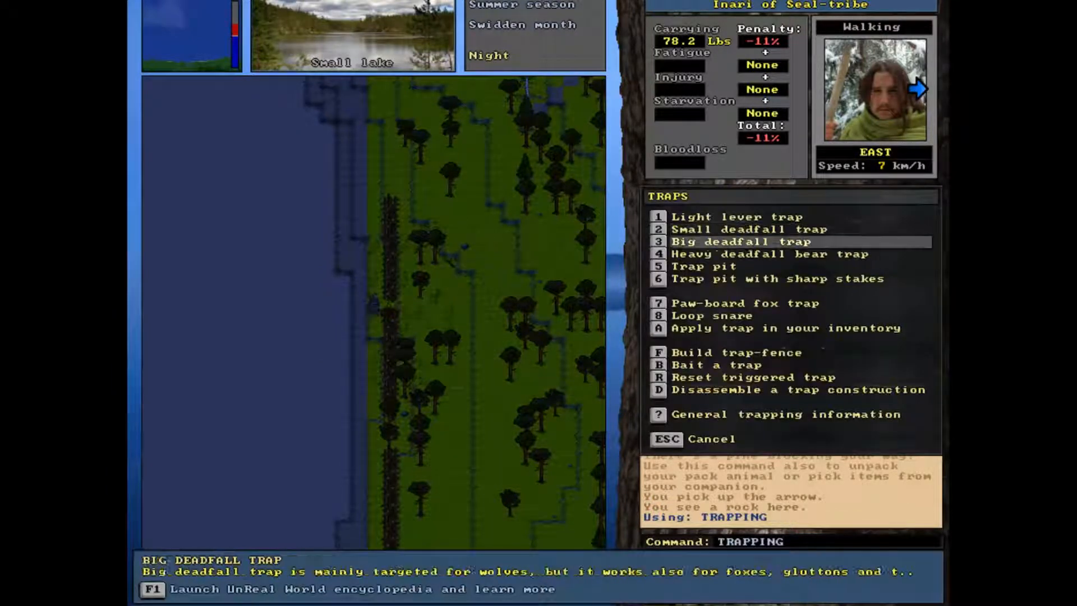
click(736, 352)
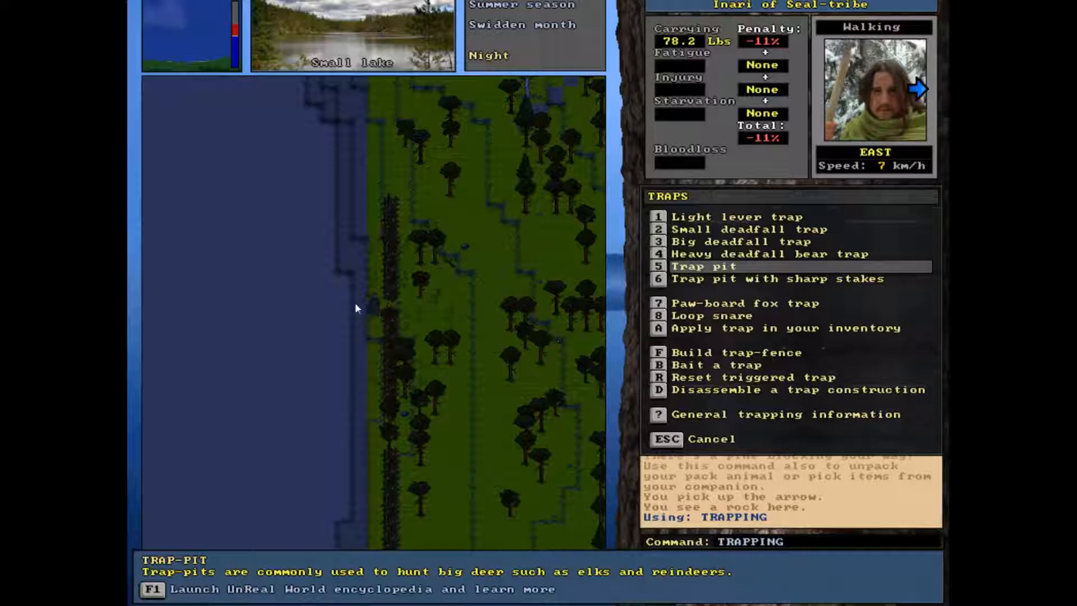
mouse_move(415, 310)
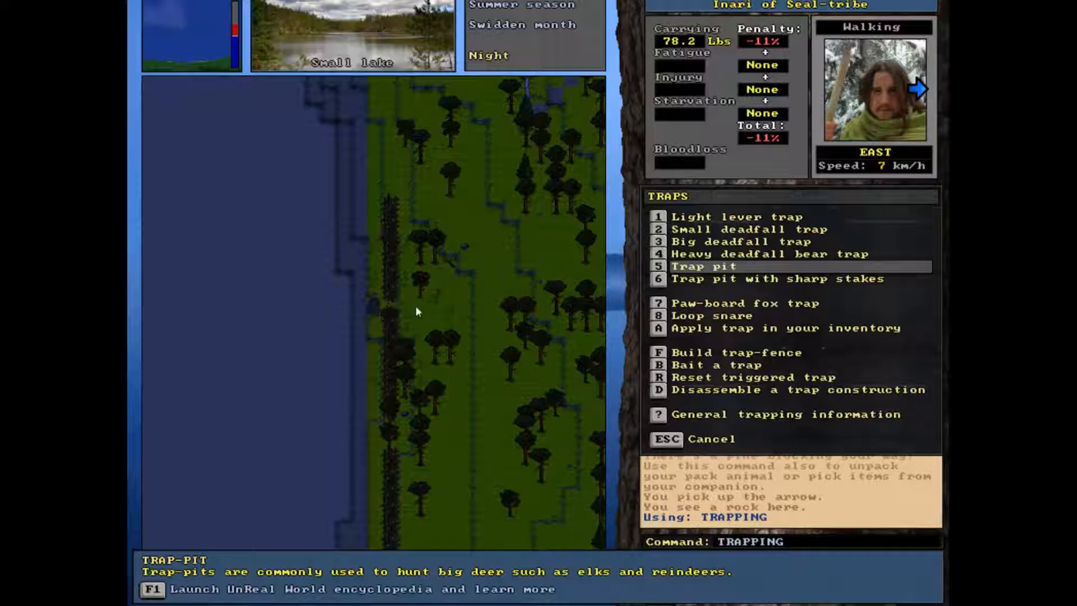
mouse_move(770, 278)
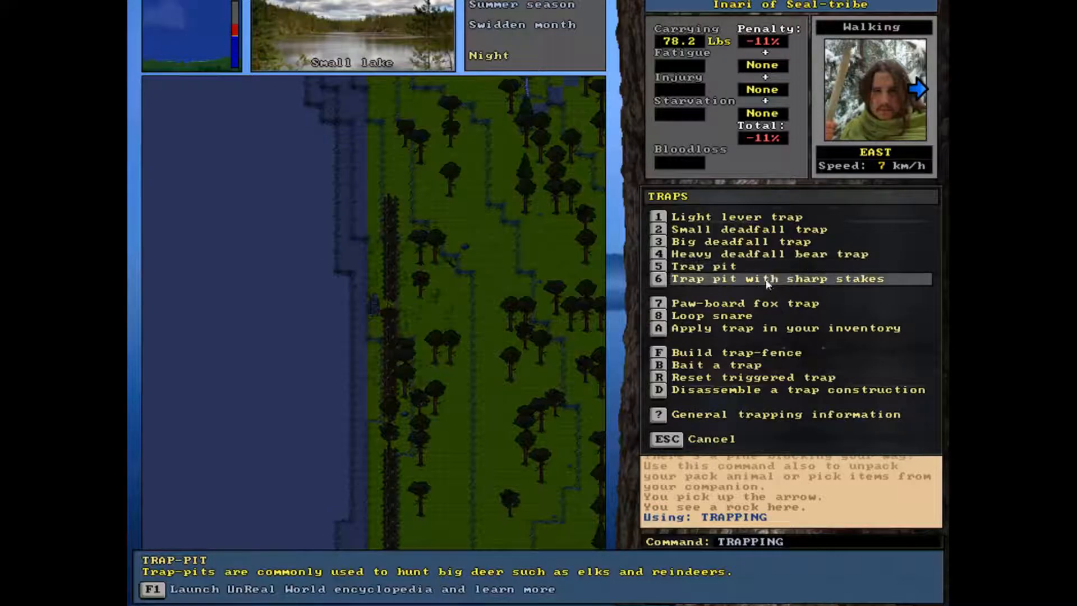
mouse_move(408, 307)
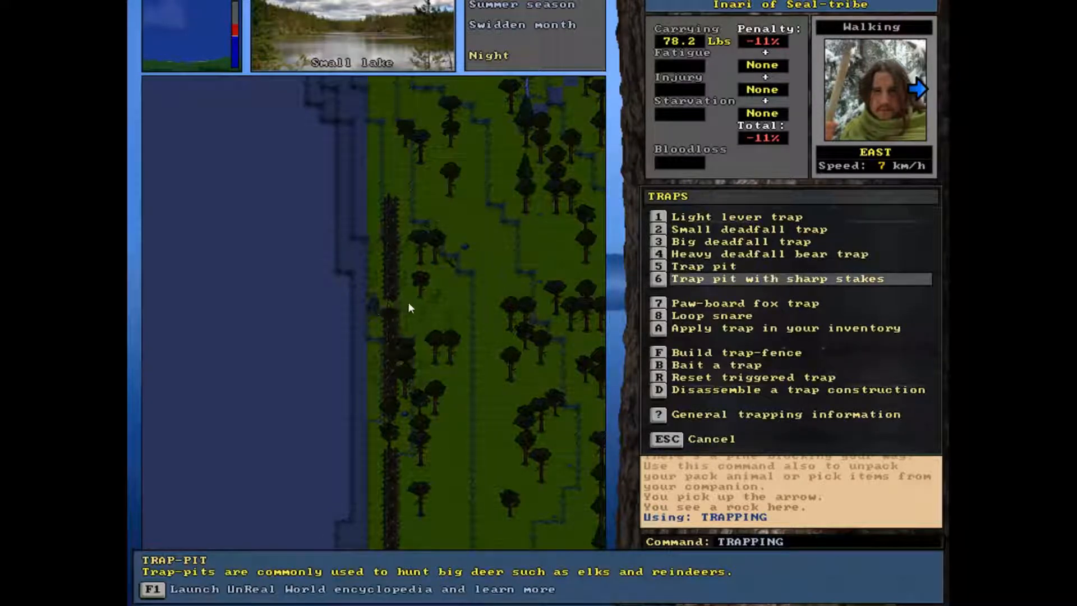
mouse_move(481, 302)
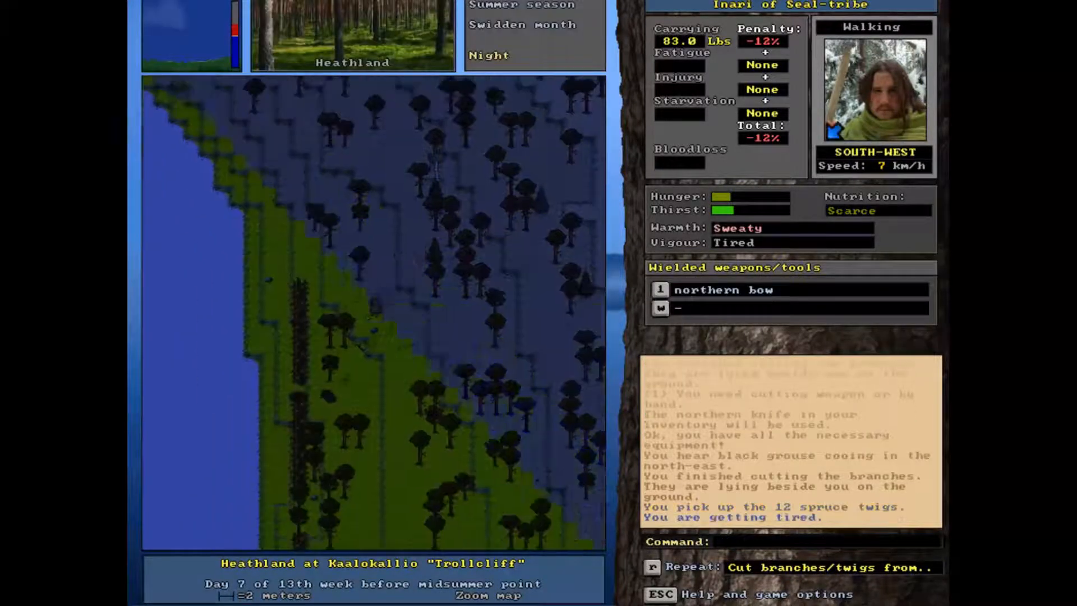
- Carry the gathered spruce twigs south-west back toward the lake
key(up)
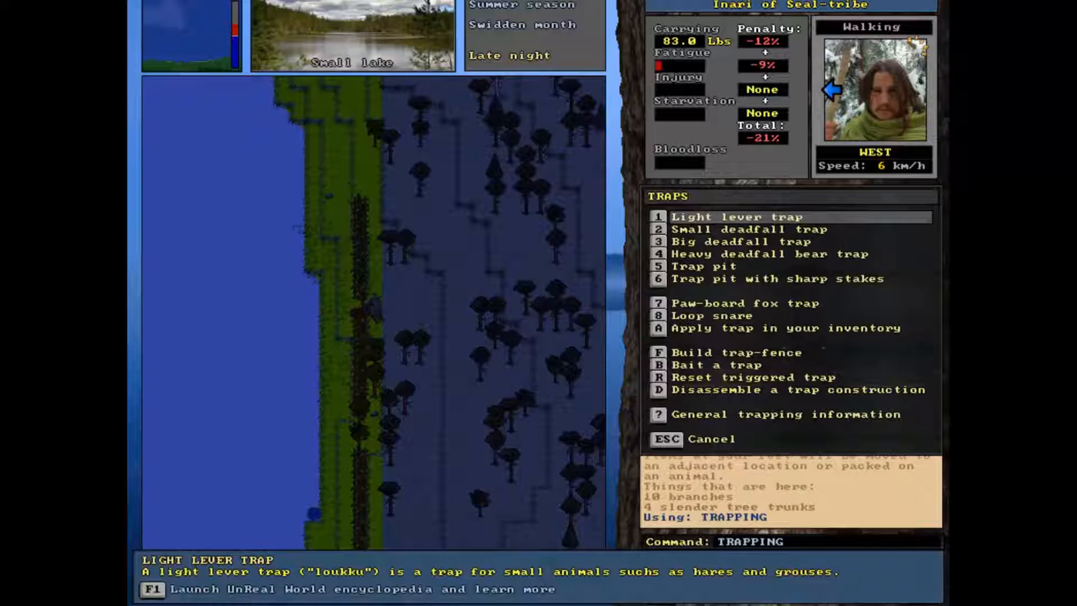
- Build the trap pit from the available trunks, branches and twigs, refusing to abort for the grouse
click(706, 265)
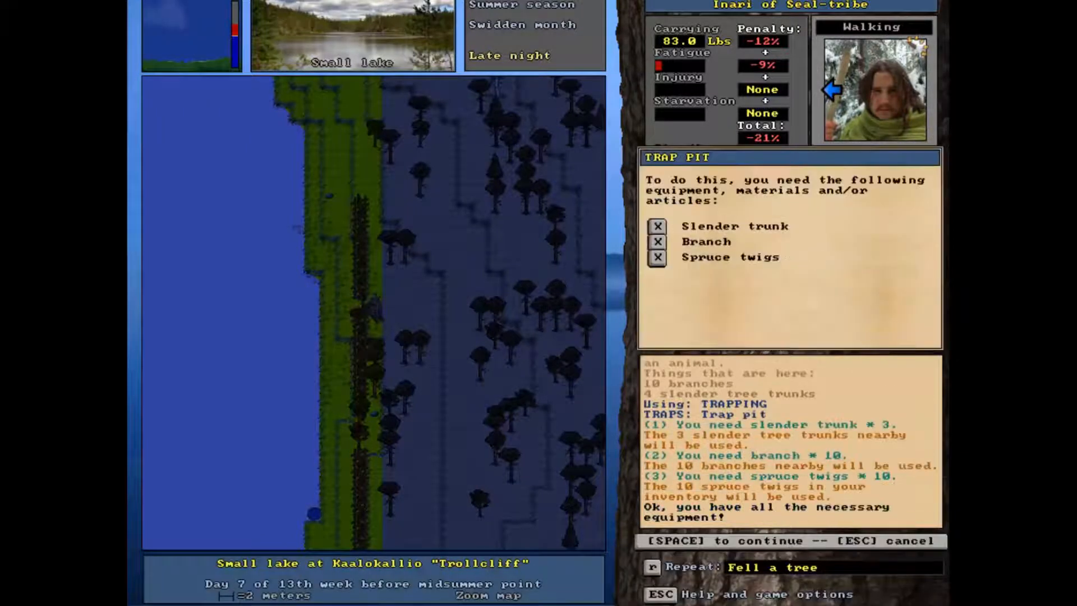
key(space)
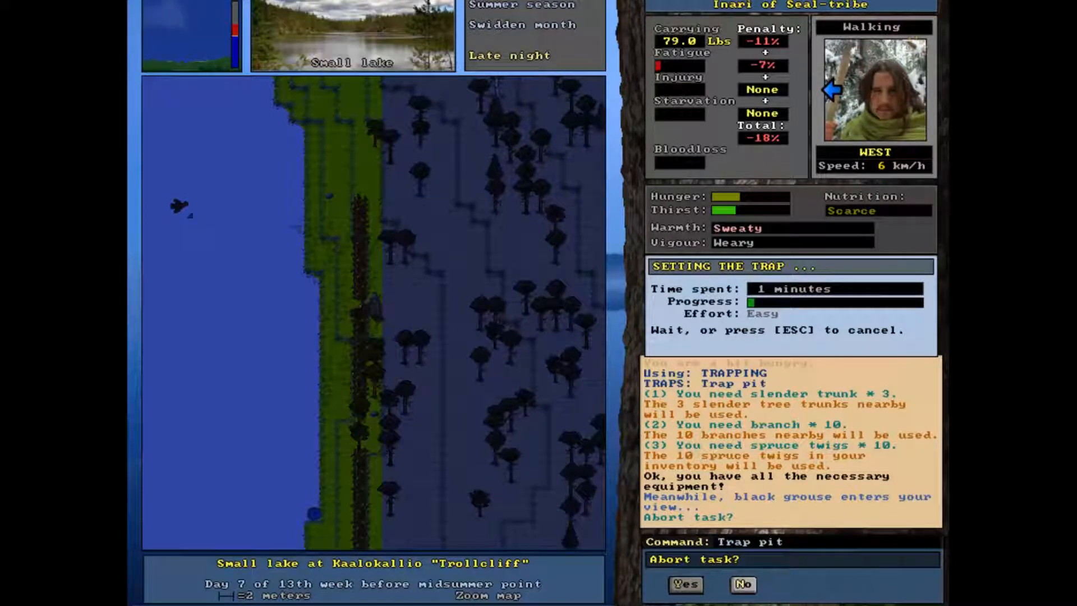
click(684, 584)
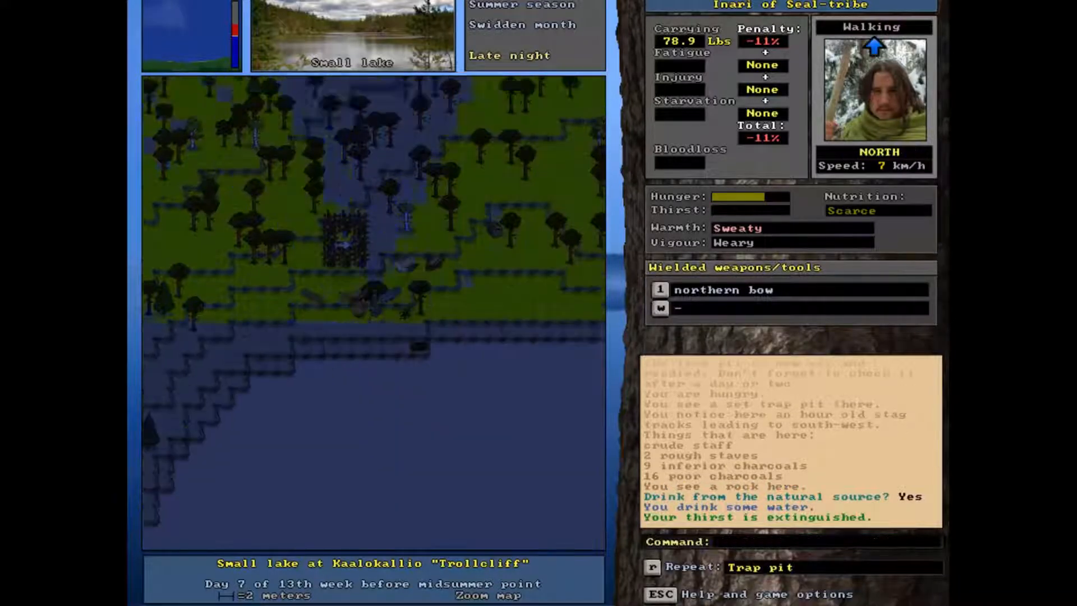
- Eat the roasted perch, pause for the grouse, then eat stale roasted pike until full
key(E)
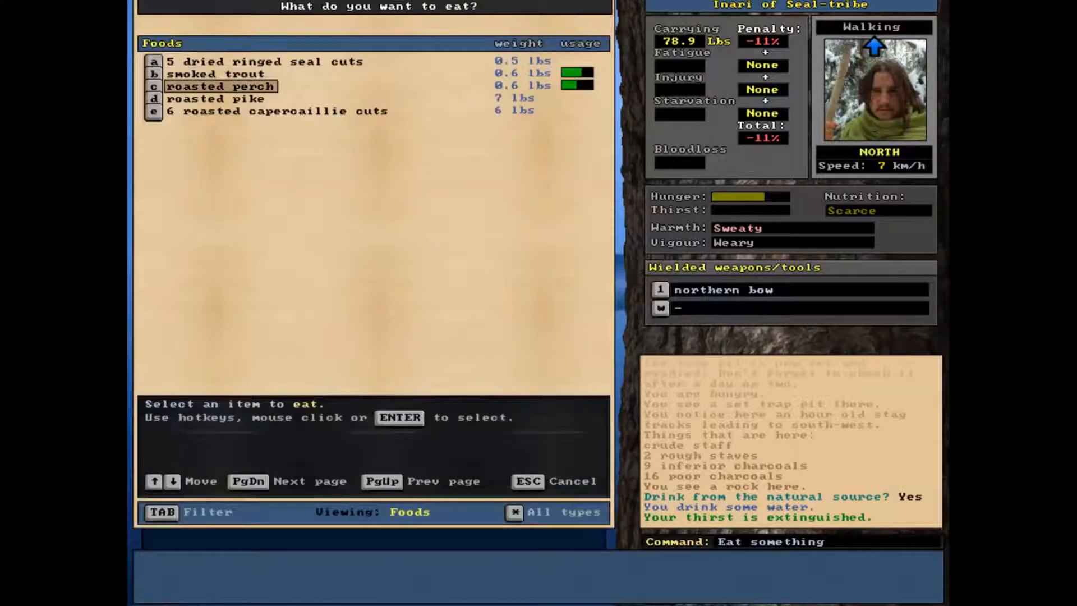
click(220, 86)
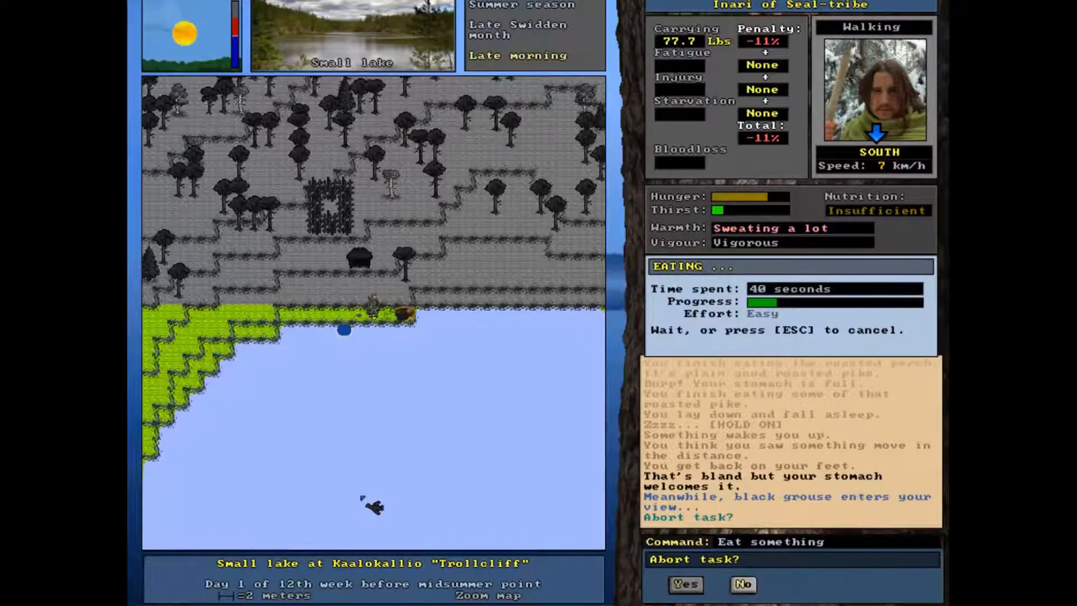
click(684, 584)
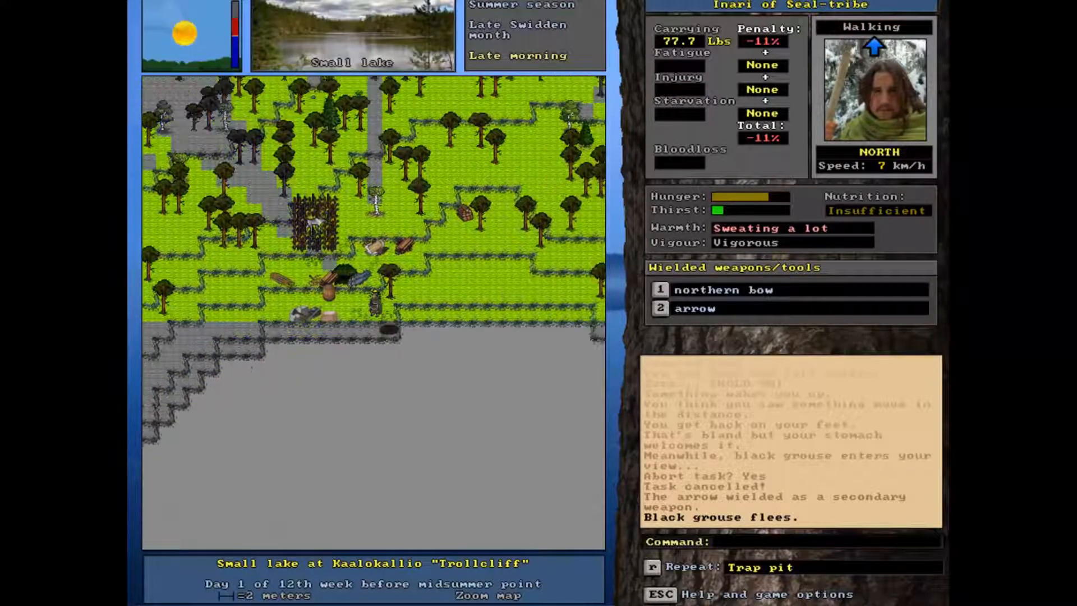
key(E)
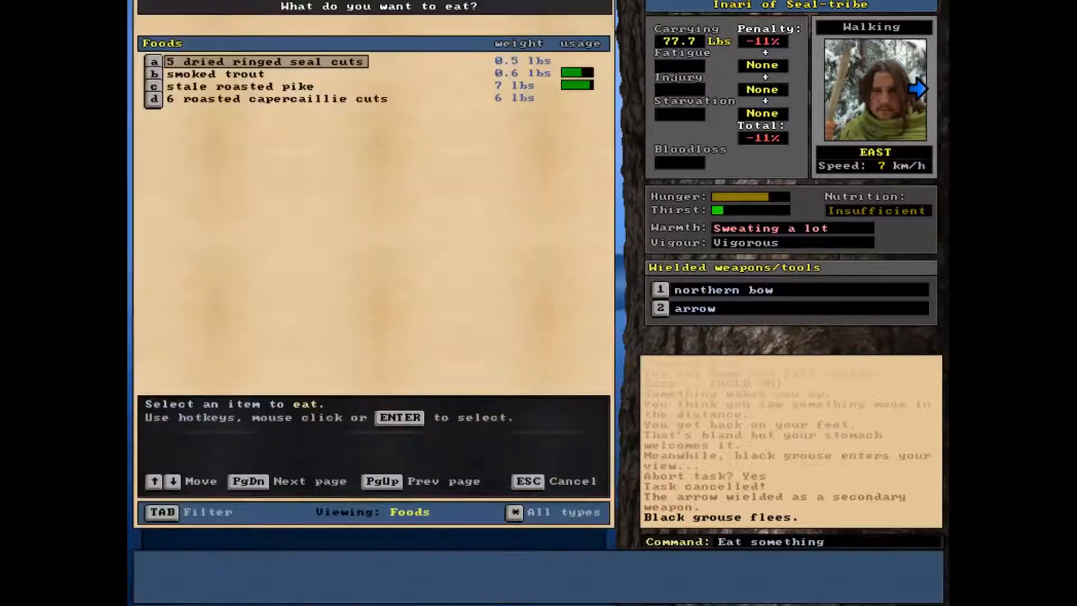
click(243, 86)
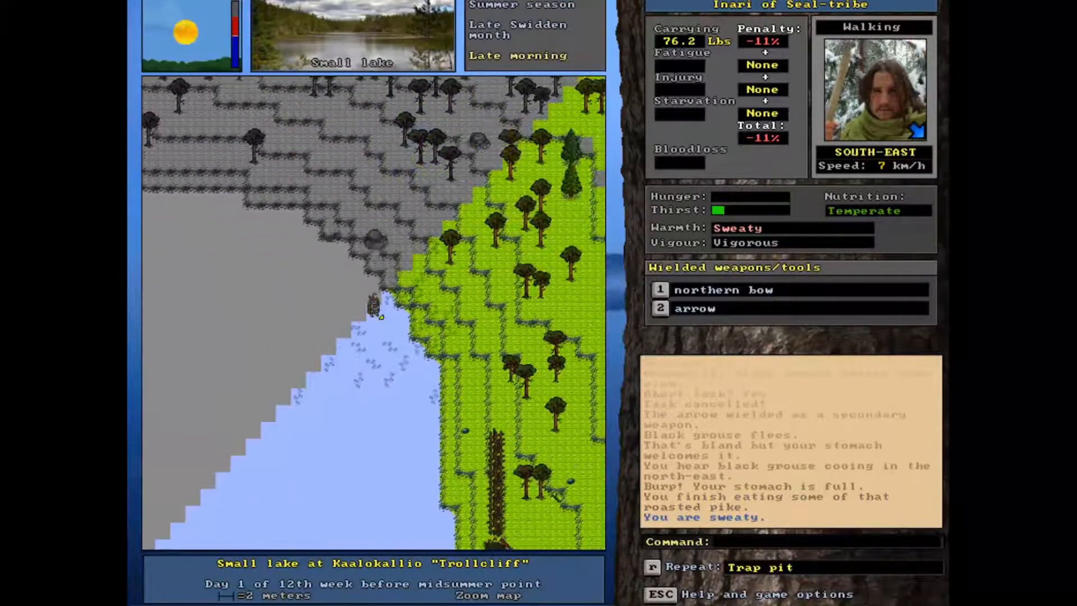
- Walk south along the shore and resume building another trap pit
key(up)
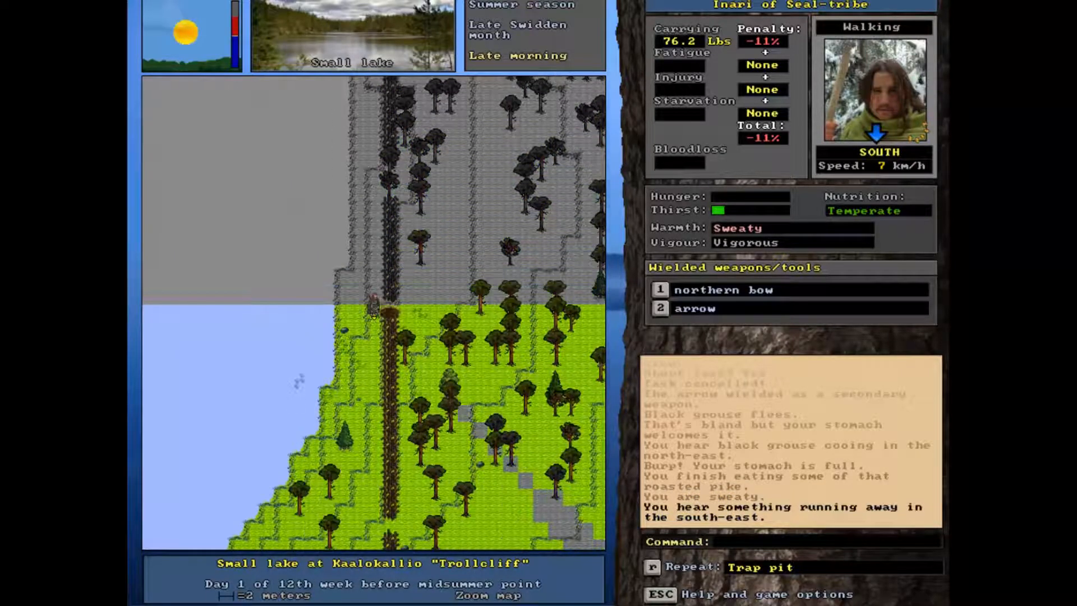
key(right)
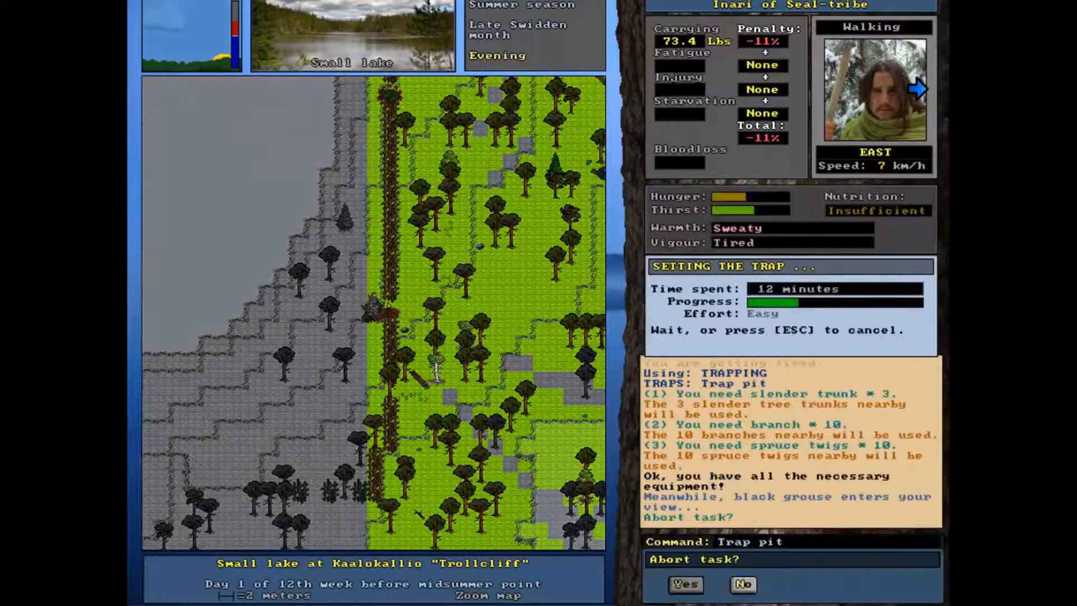
- Refuse to abort twice so the second trap pit gets finished despite the black grouse
click(684, 584)
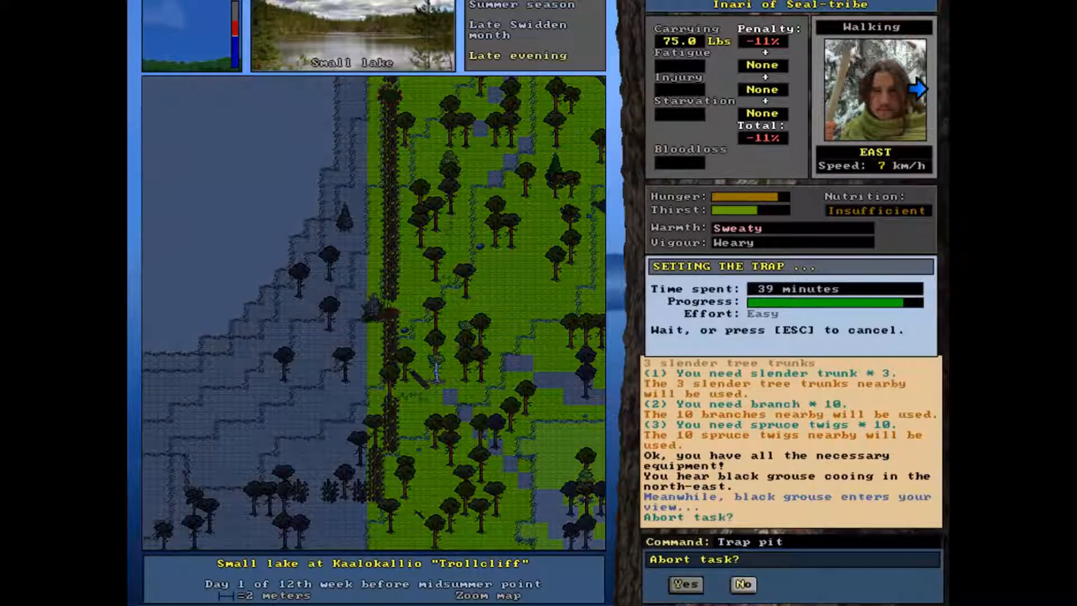
click(743, 584)
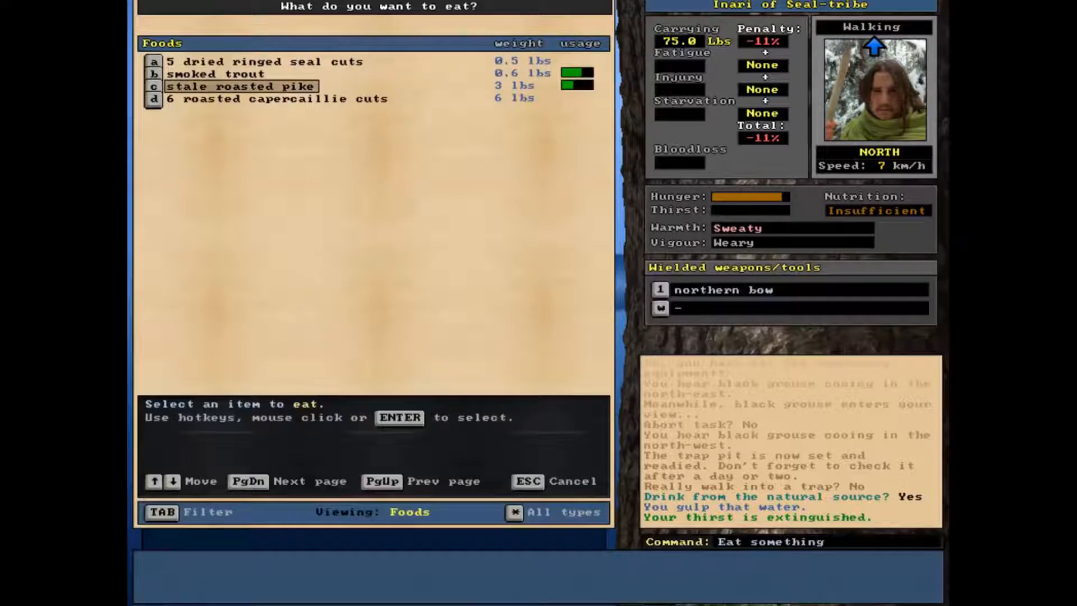
click(240, 86)
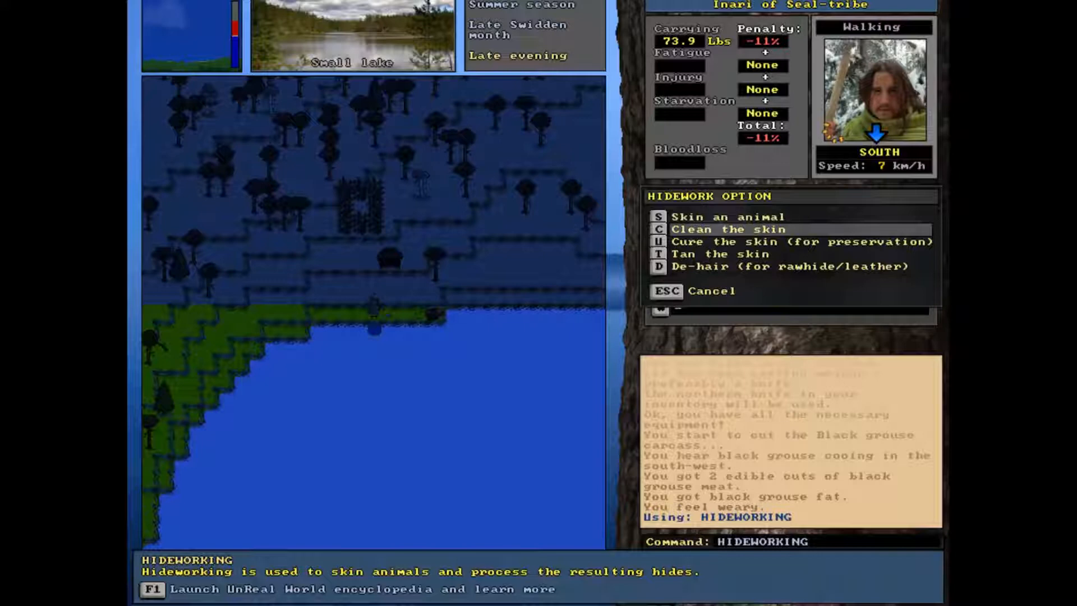
mouse_move(790, 267)
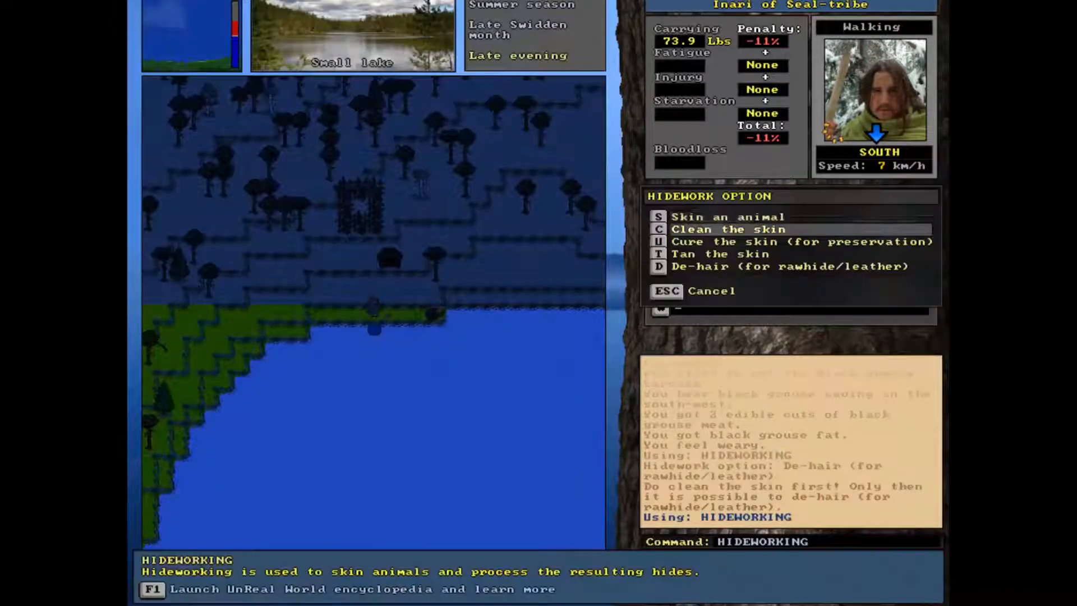
- Clean the black grouse skin via Hideworking, accepting requirements and refusing to abort
click(730, 228)
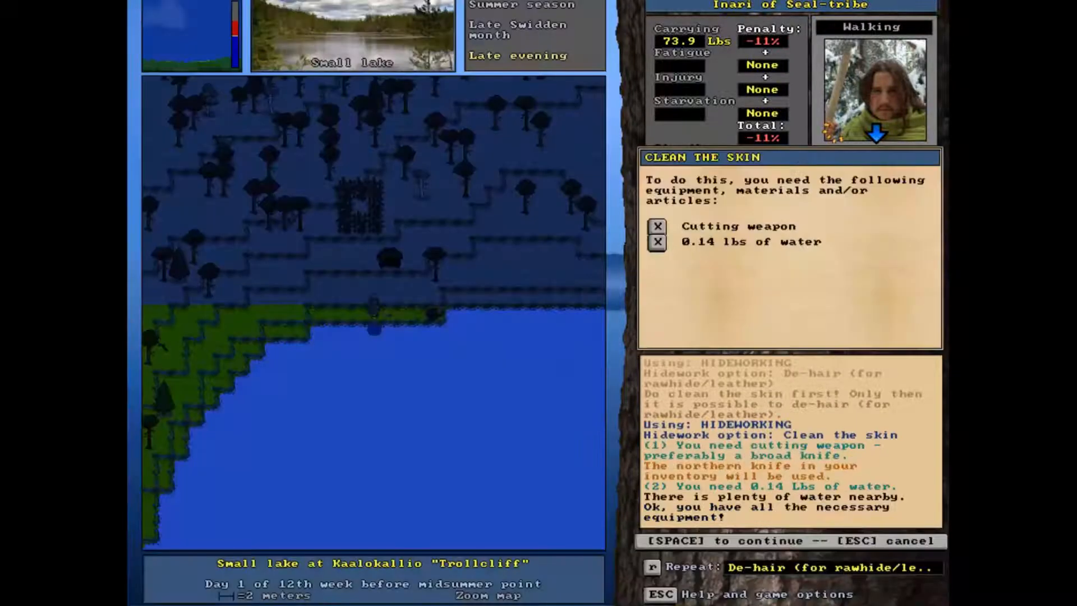
key(space)
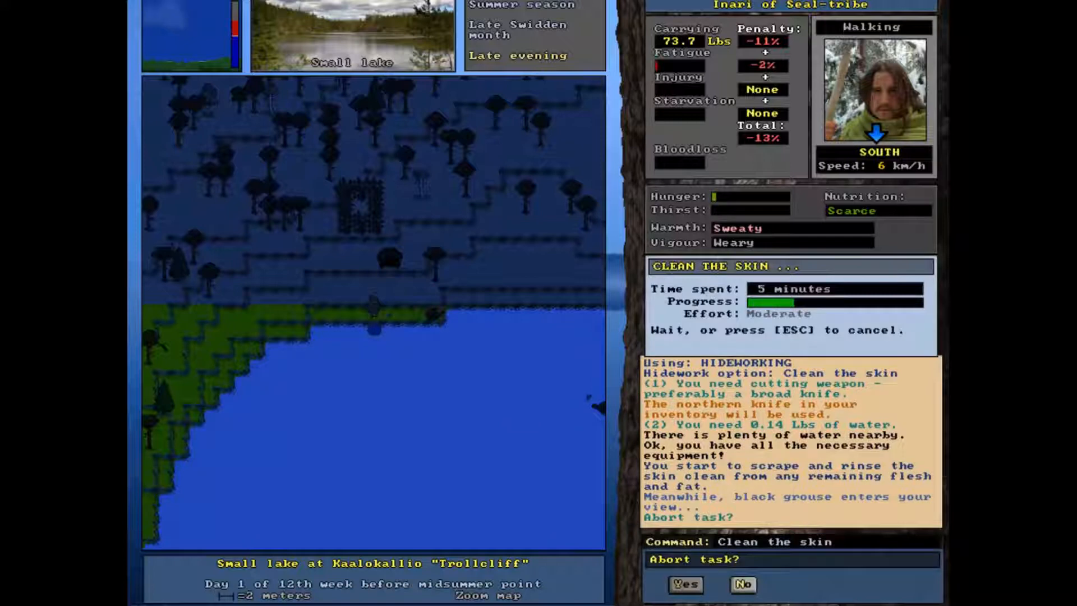
click(743, 584)
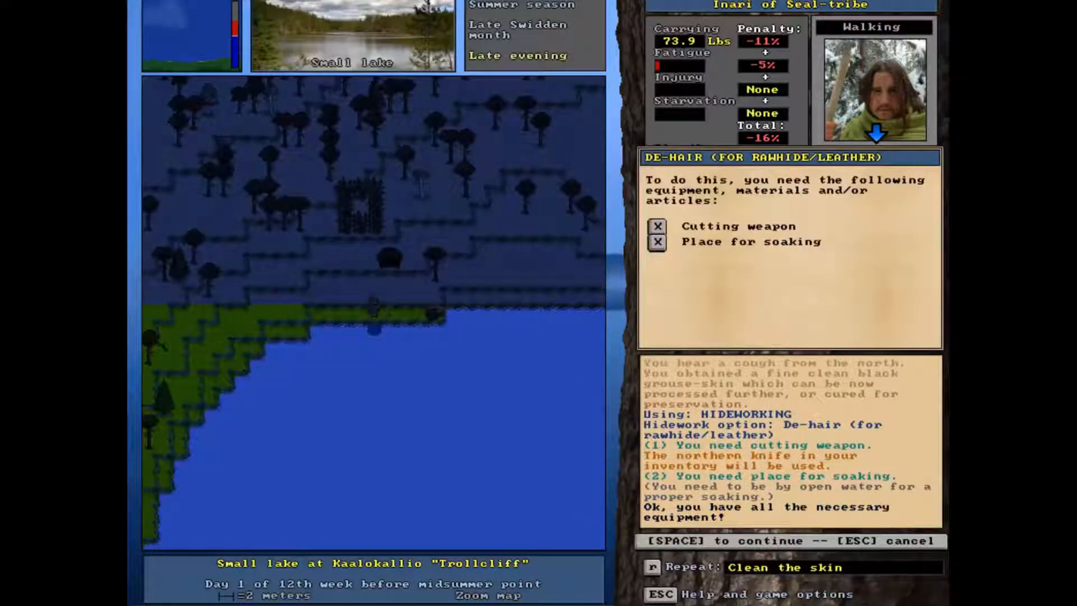
- Leave the grouse skin soaking in the lake, then sleep through the night until morning
key(space)
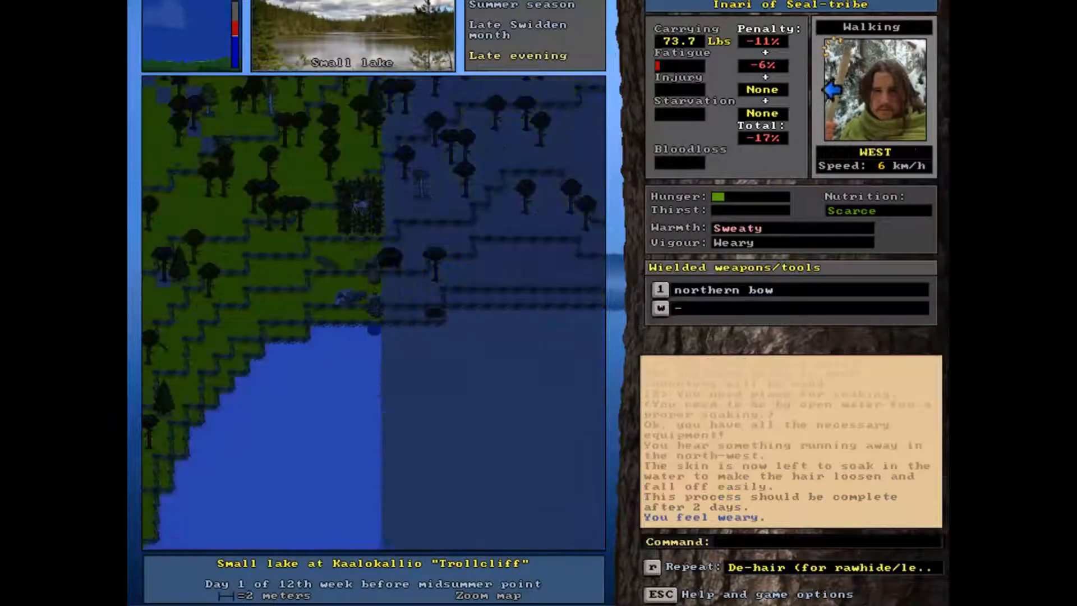
key(right)
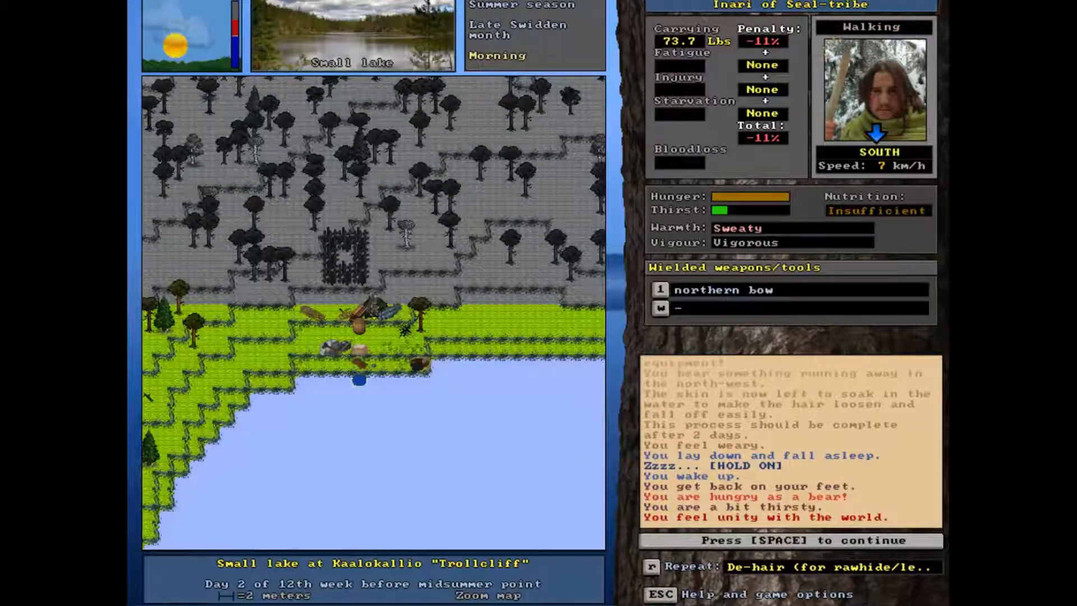
- Dismiss the wake-up messages and sacrifice a black grouse cut for the newly killed animal
key(space)
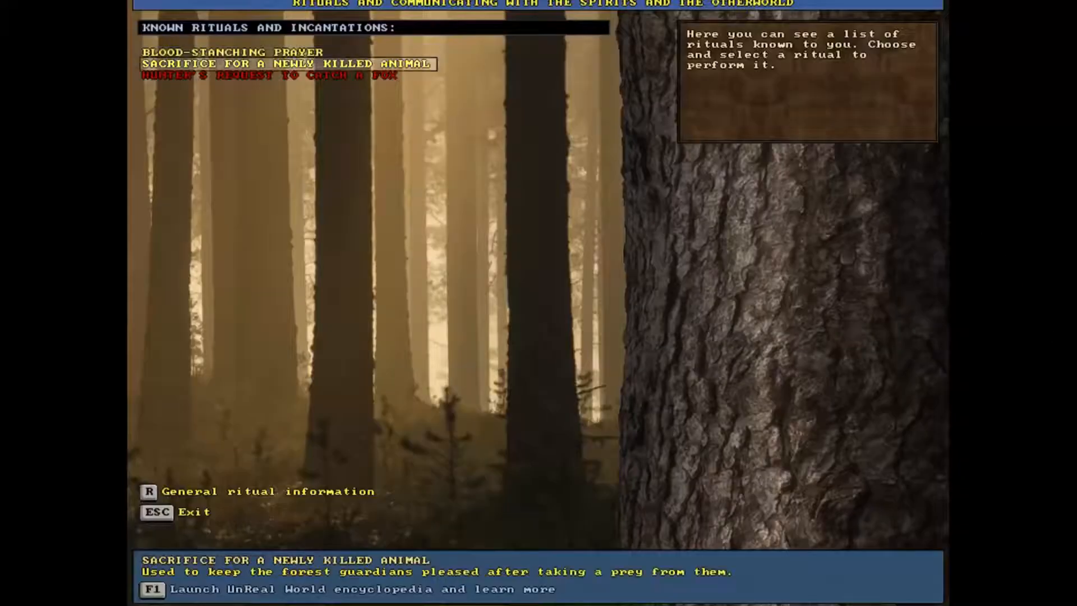
click(288, 63)
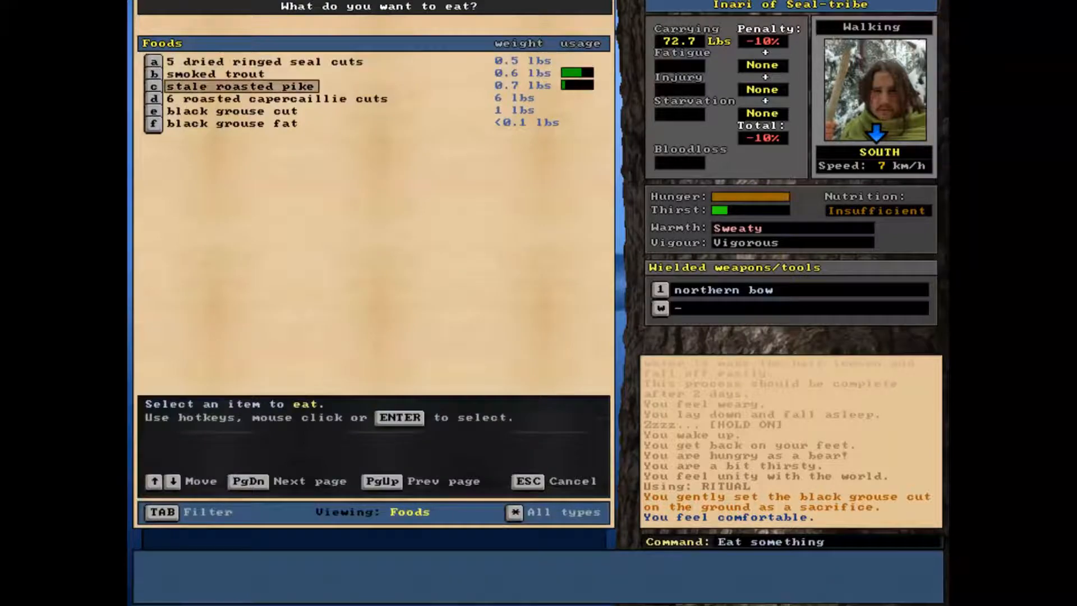
- Eat roasted capercaillie cuts, then walk north-west and north along the lake shore
click(240, 86)
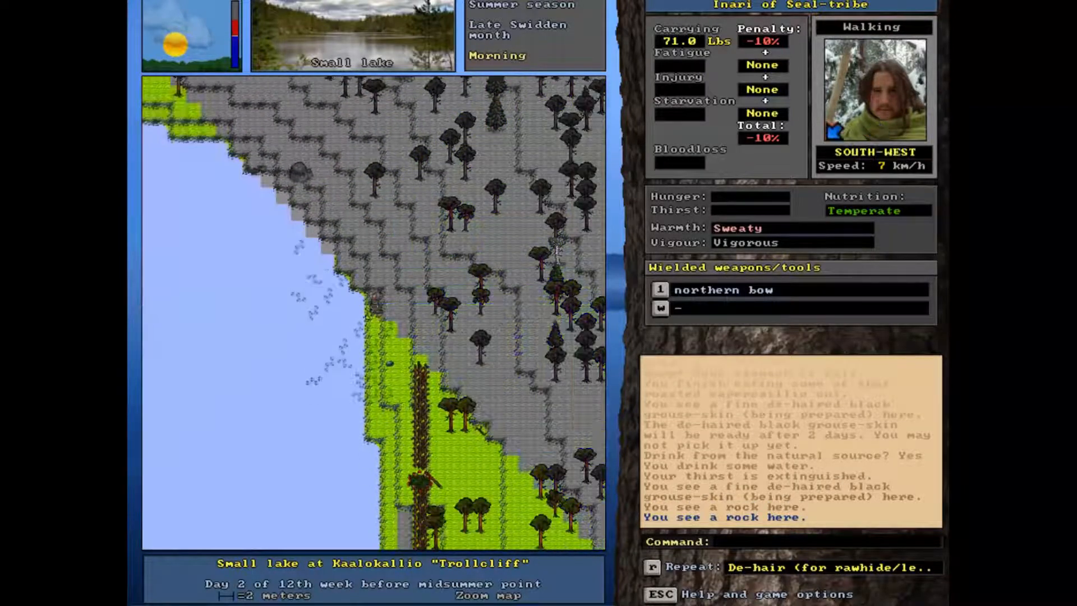
key(Down)
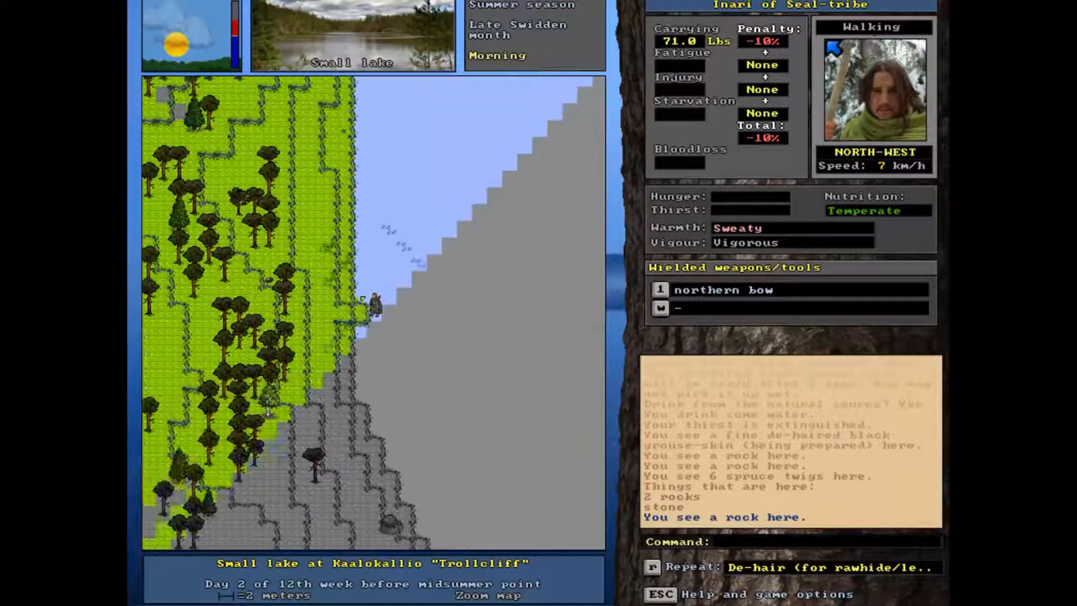
key(up)
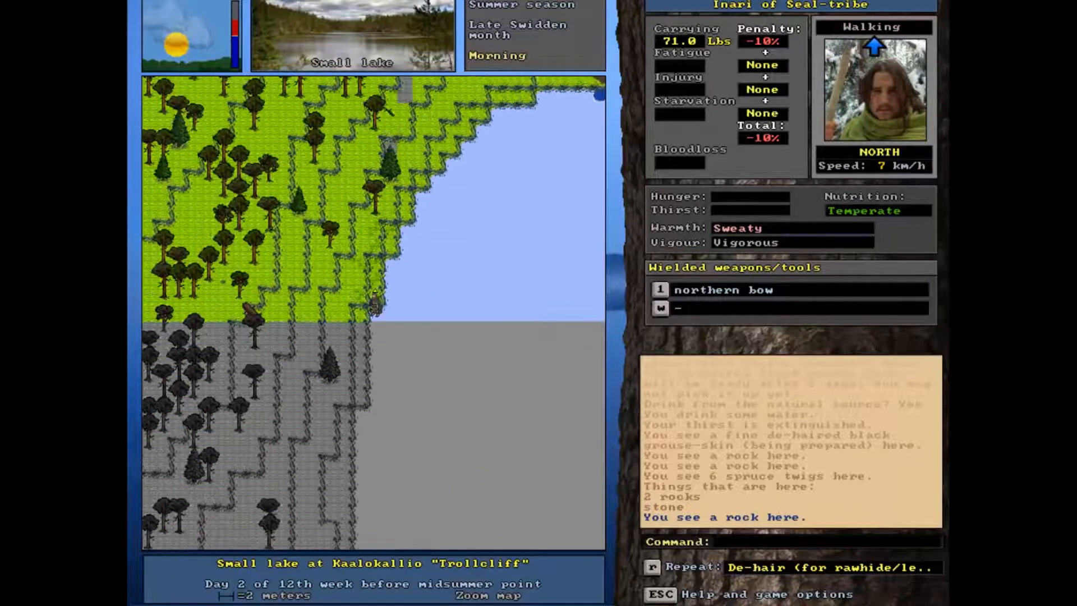